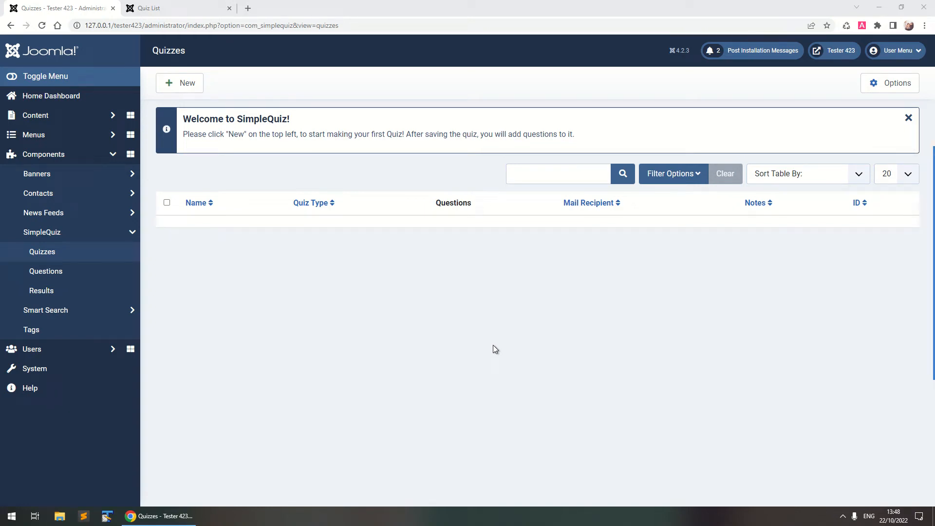
mouse_move(488, 332)
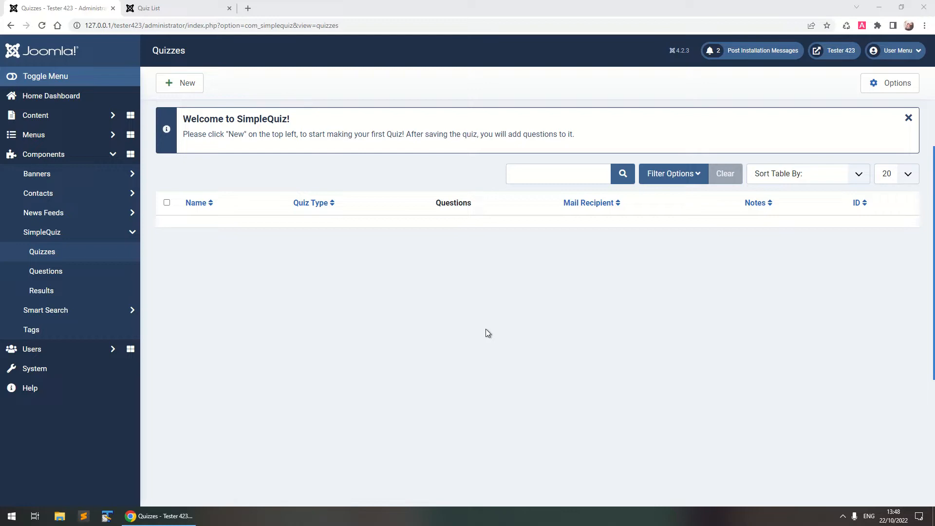
mouse_move(481, 332)
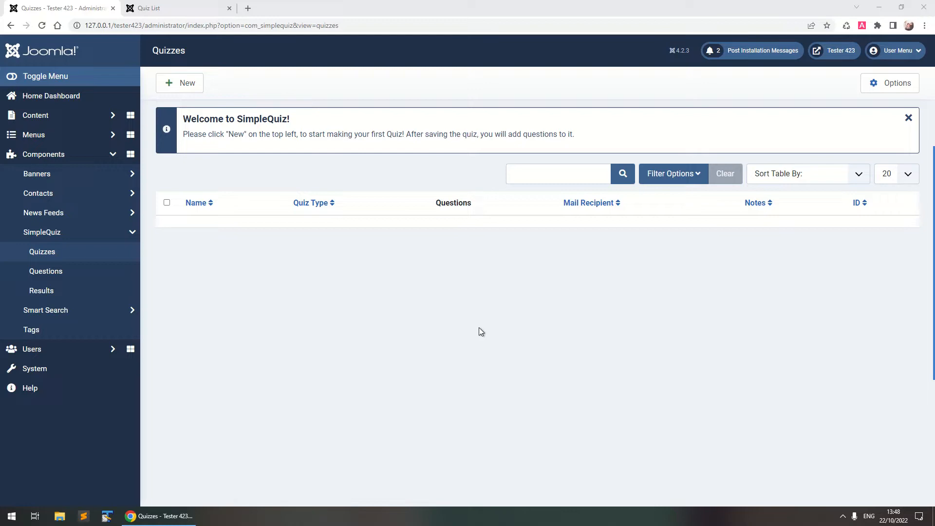
mouse_move(359, 326)
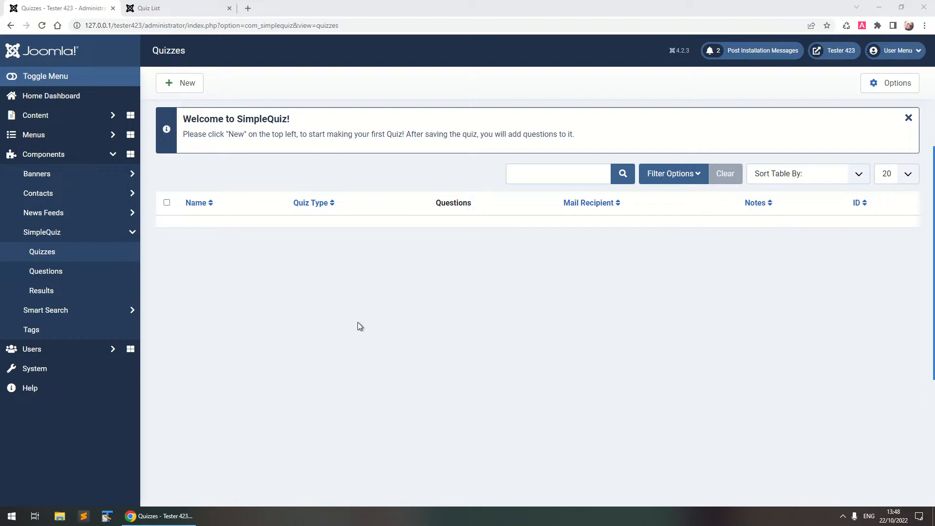
mouse_move(209, 256)
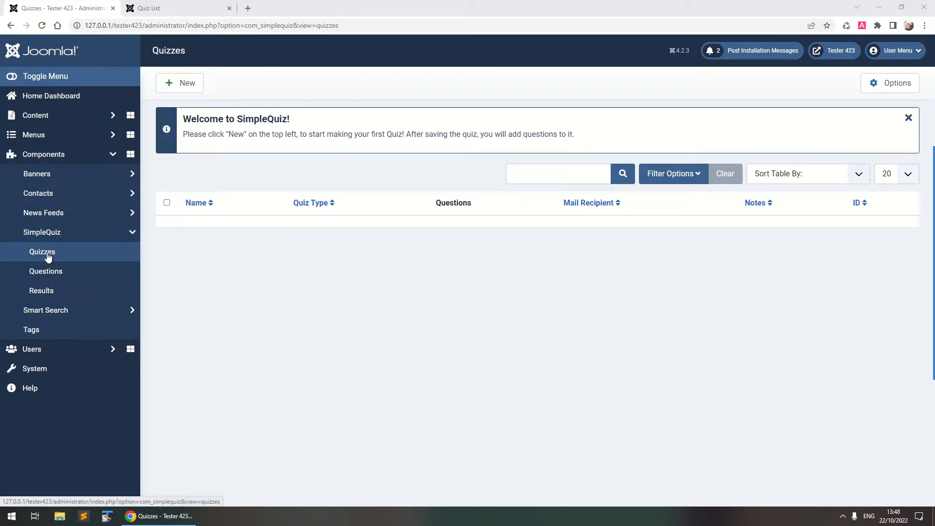
mouse_move(41, 293)
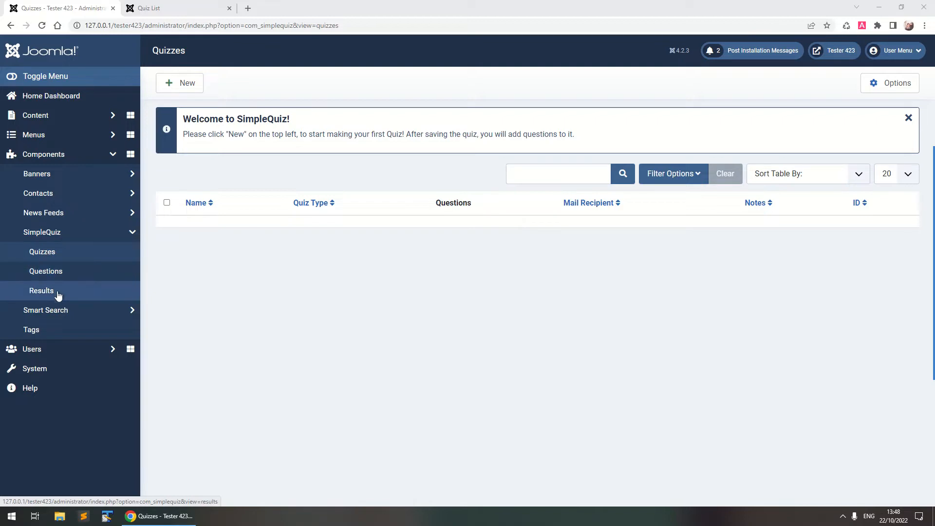
mouse_move(239, 167)
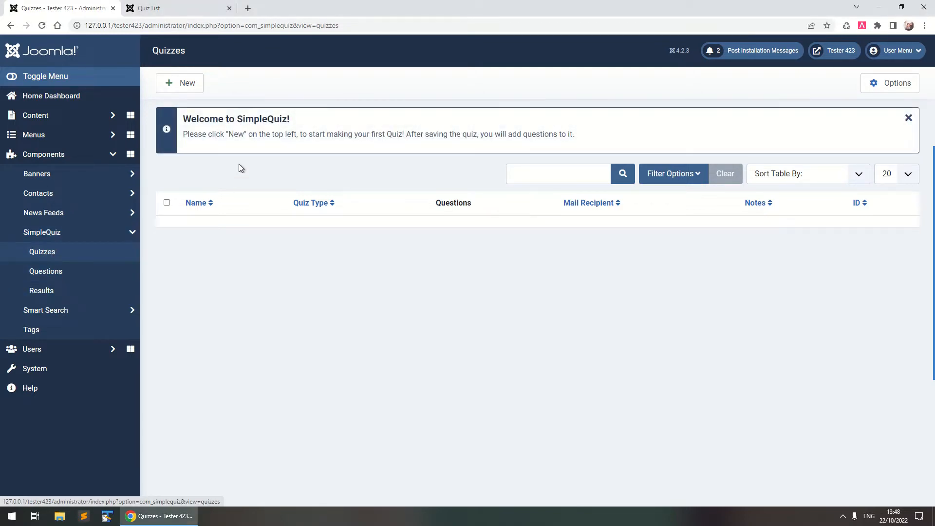
mouse_move(609, 121)
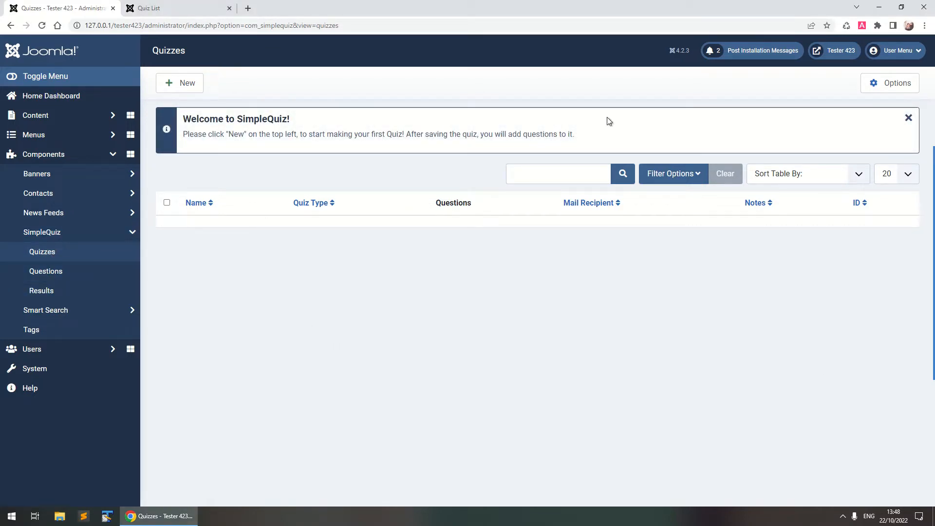
mouse_move(348, 105)
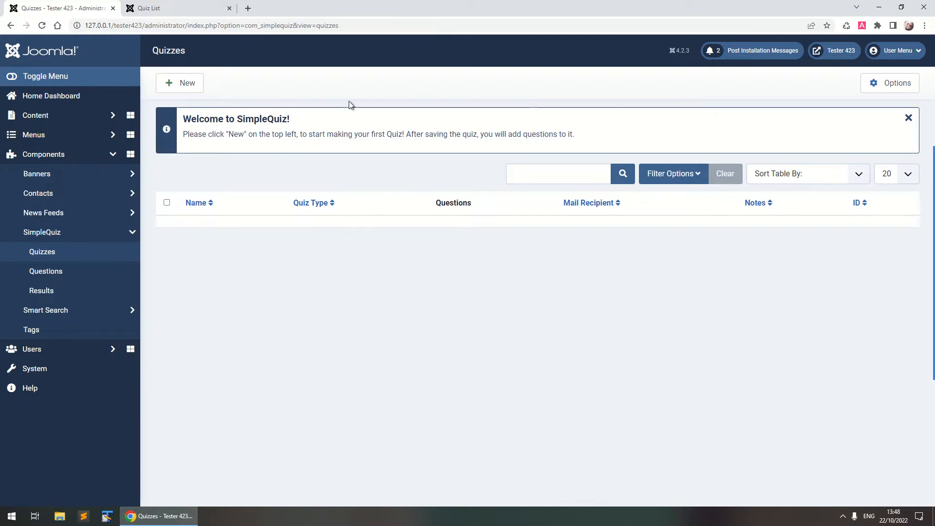
mouse_move(464, 244)
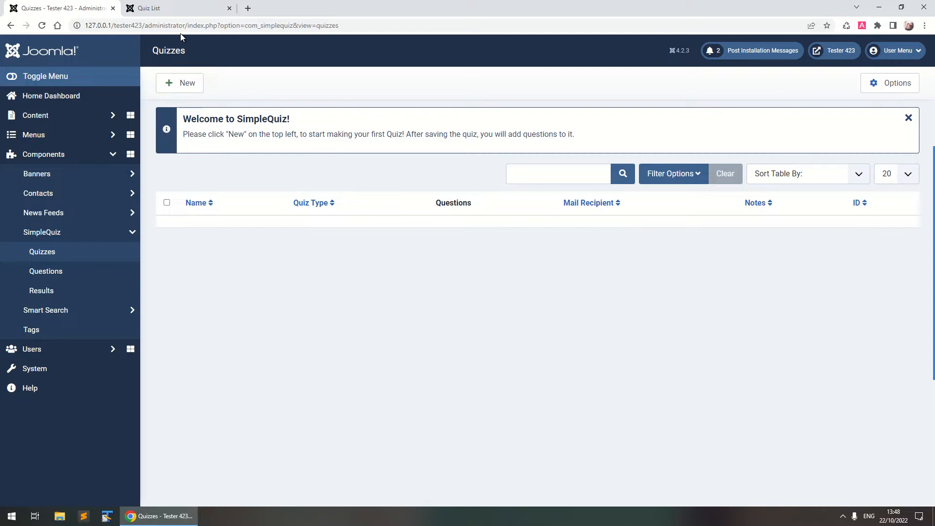
Start a new quiz from the Quizzes toolbar to get an empty quiz form.
left_click(179, 82)
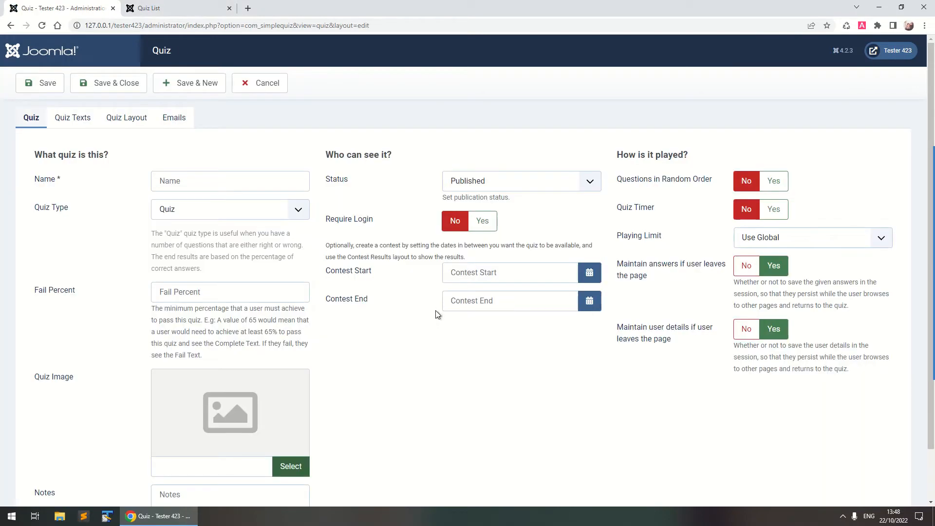
mouse_move(430, 490)
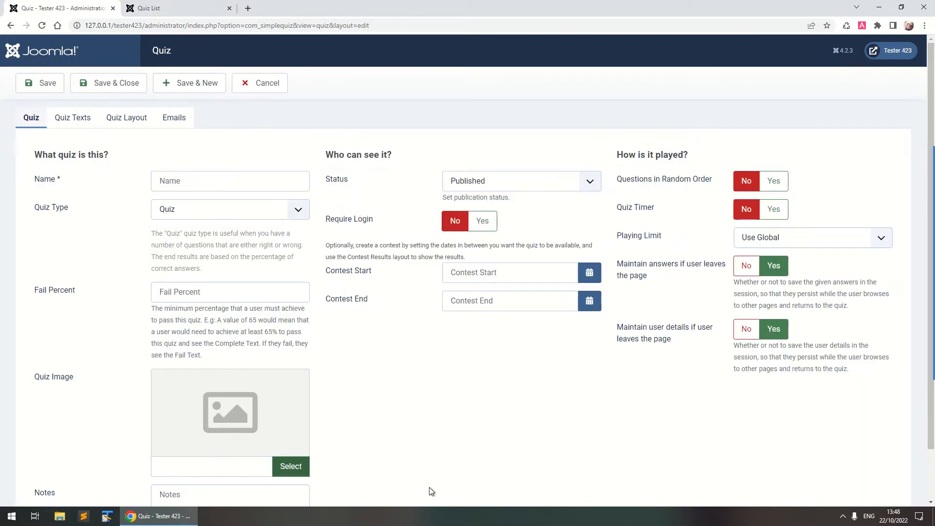
mouse_move(404, 281)
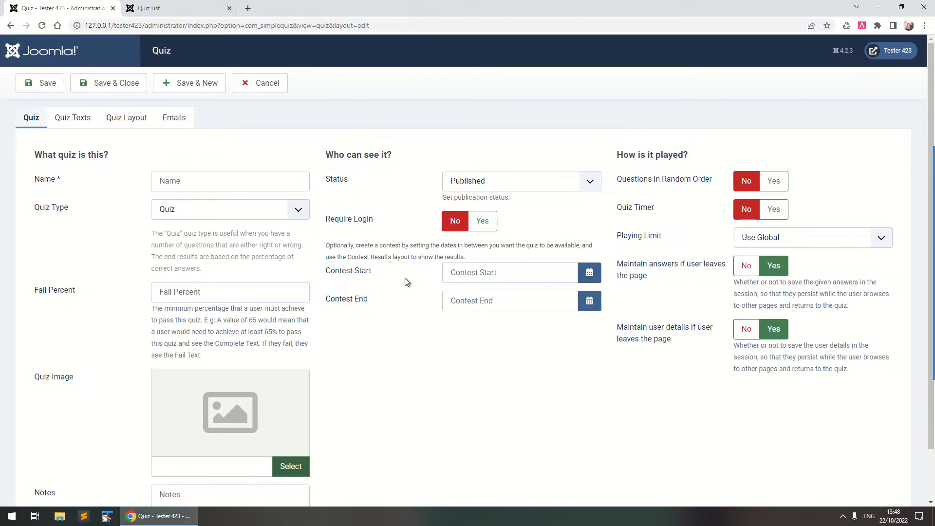
mouse_move(614, 147)
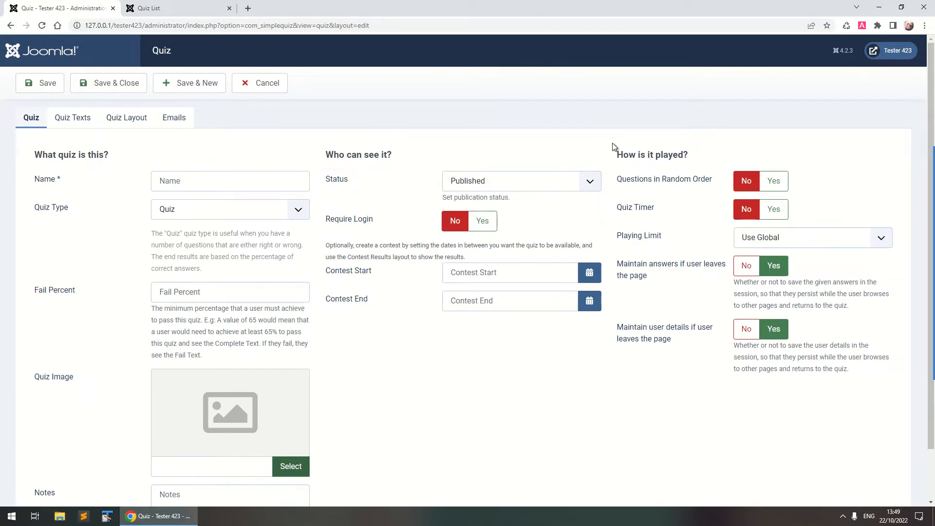
mouse_move(558, 421)
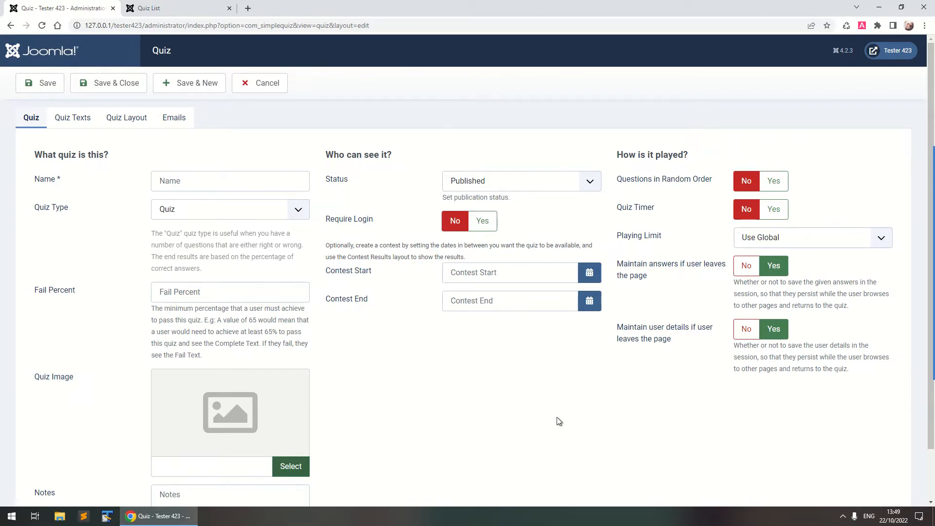
mouse_move(47, 221)
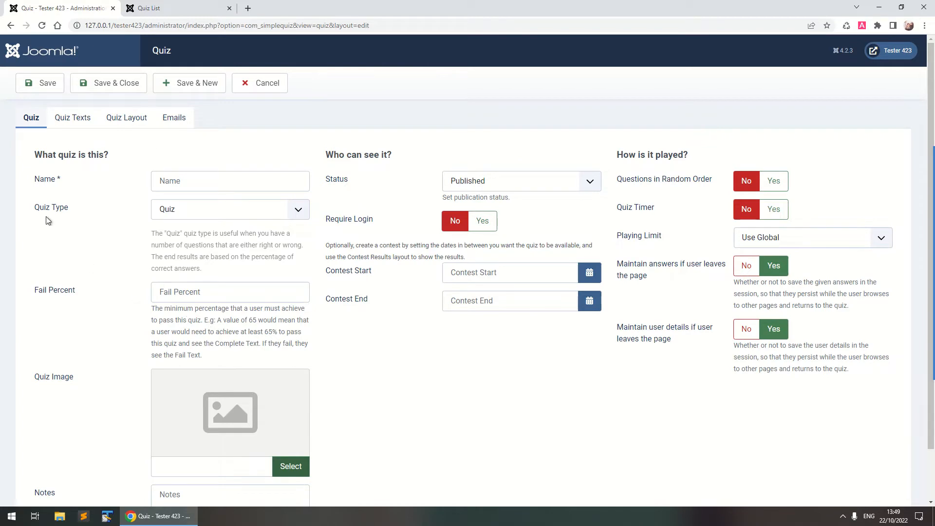
mouse_move(35, 153)
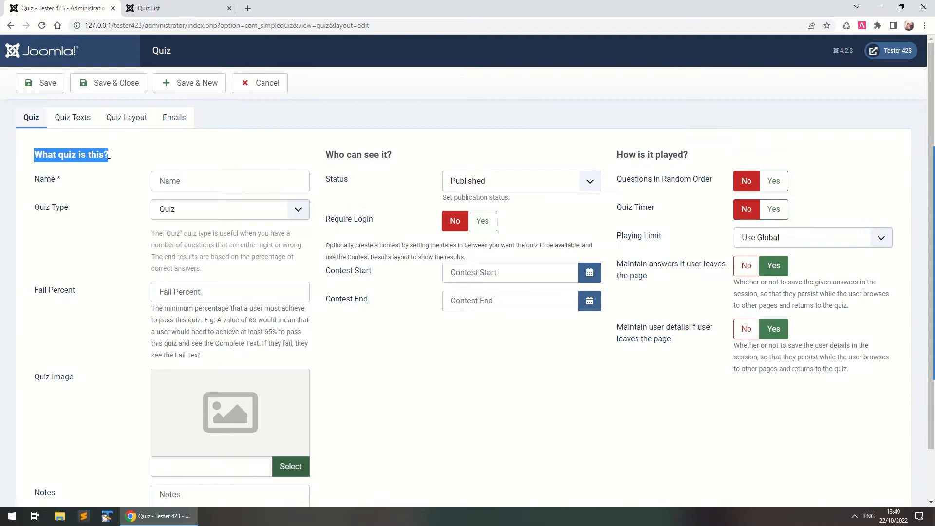
mouse_move(138, 196)
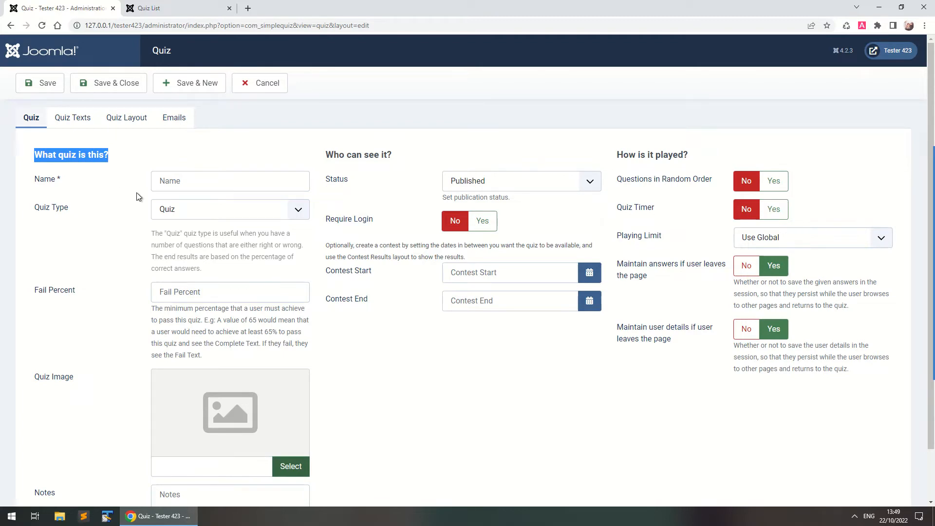
mouse_move(170, 216)
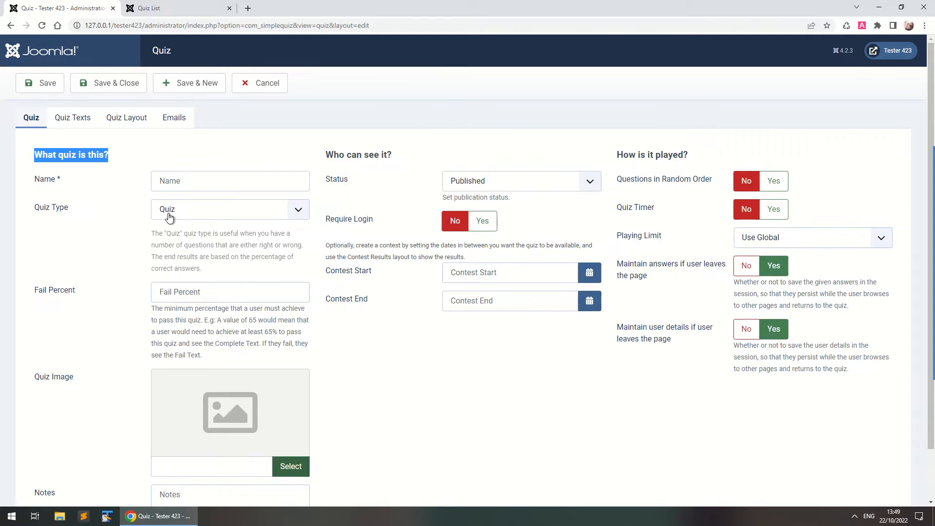
left_click(229, 209)
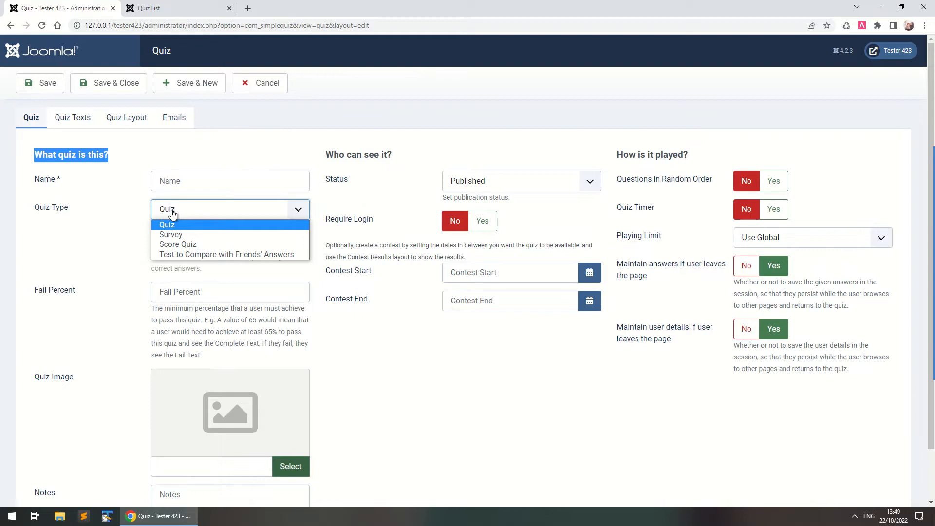
mouse_move(176, 223)
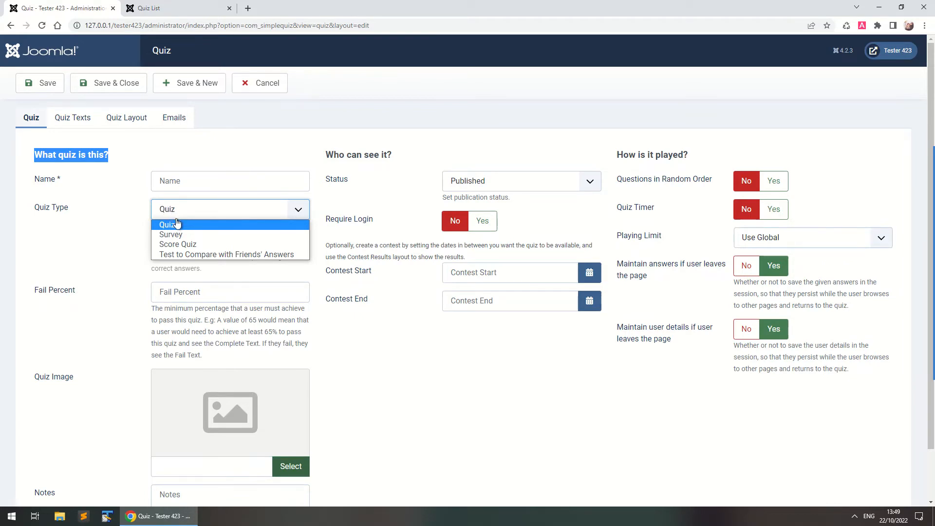
mouse_move(179, 234)
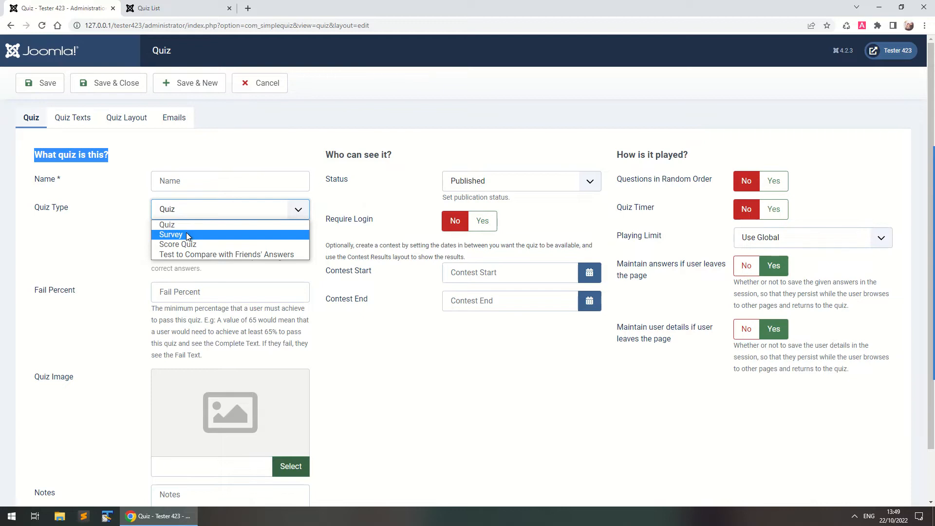
mouse_move(177, 244)
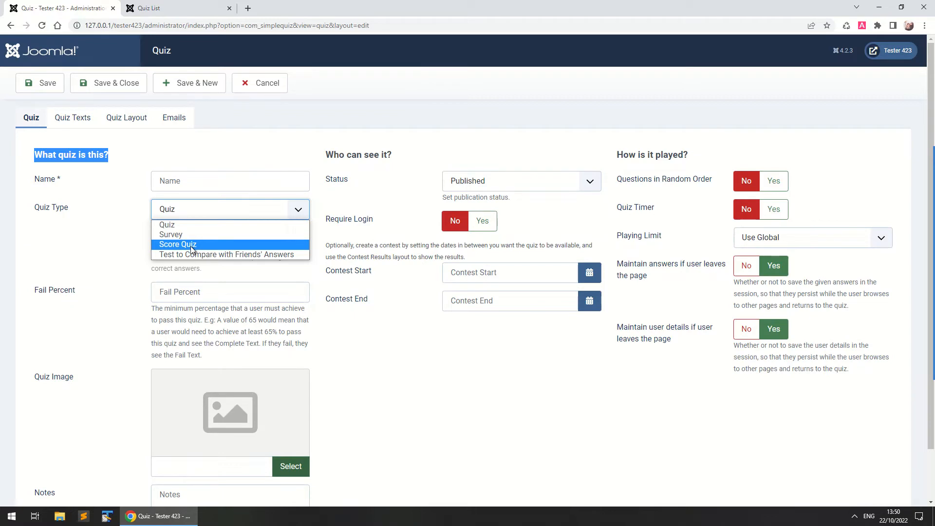
mouse_move(230, 254)
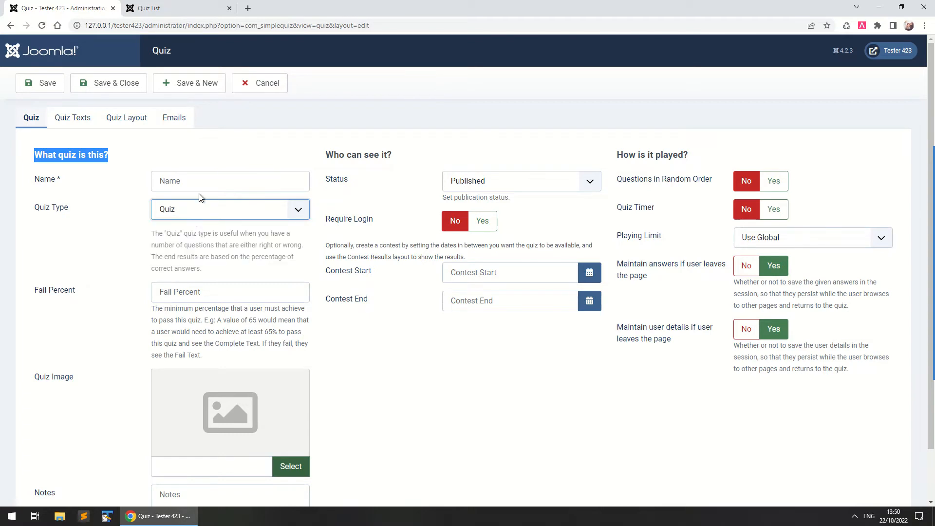
Name the quiz 'My first quiz' and set its fail percentage to 65.
type("My f")
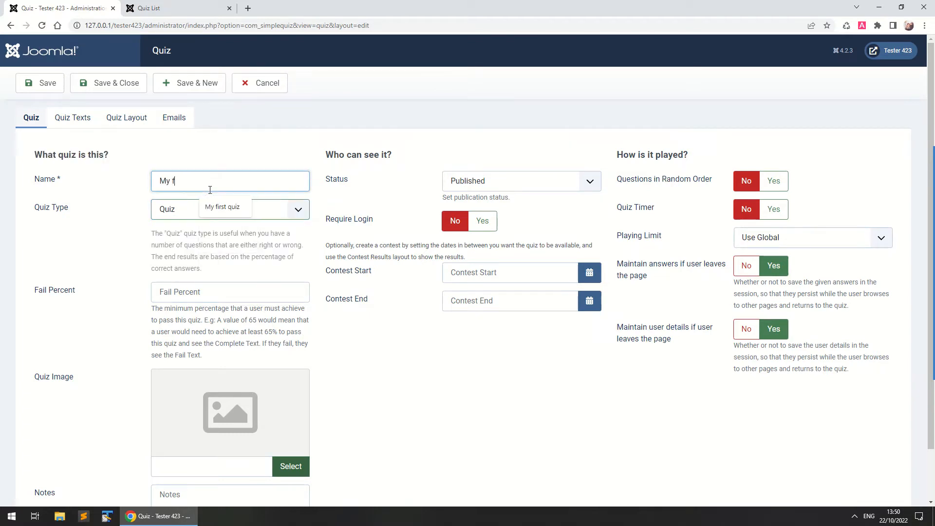
type("irst quiz")
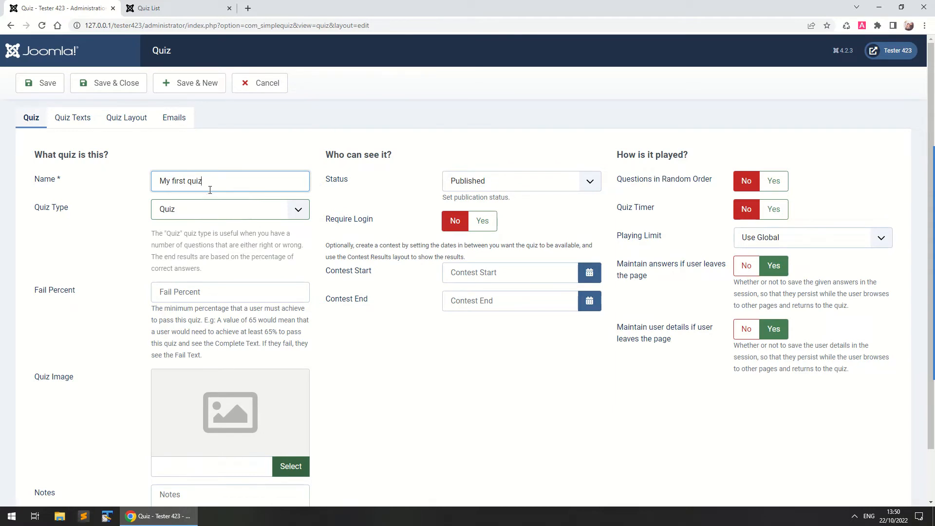
mouse_move(237, 273)
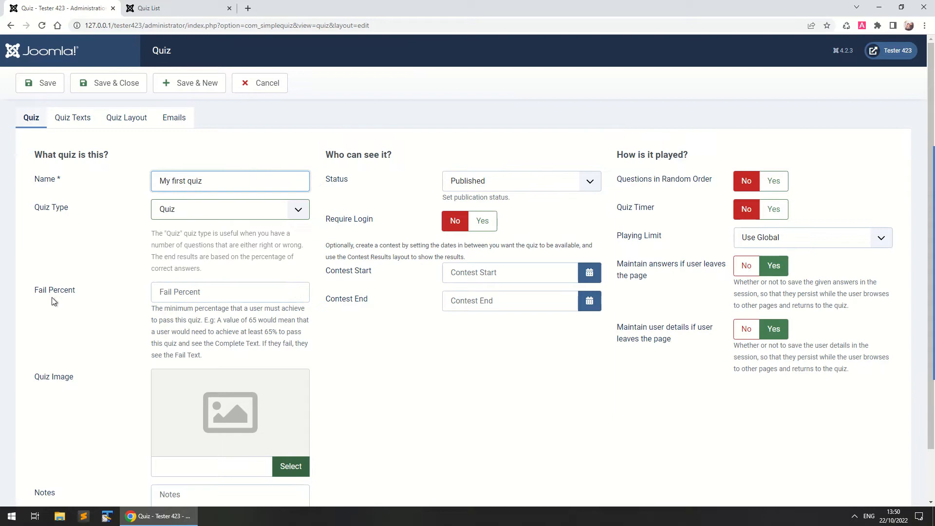
mouse_move(175, 229)
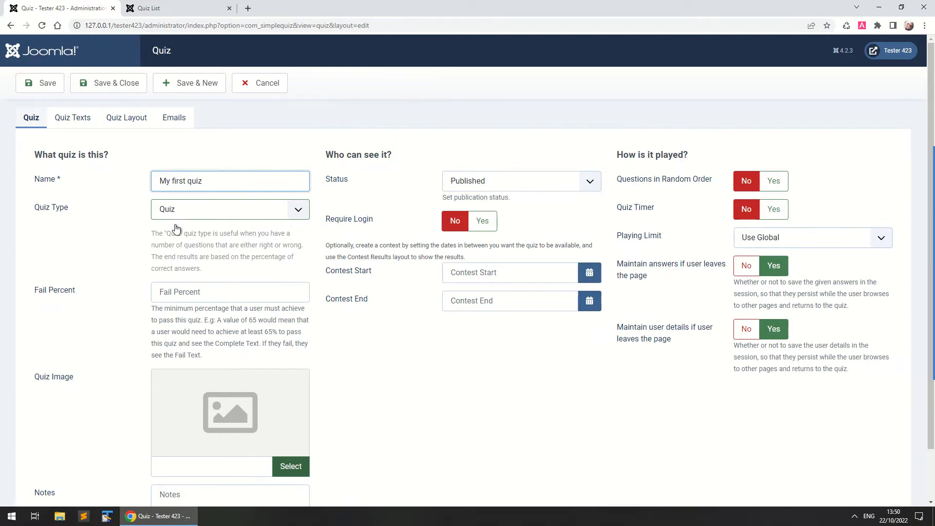
left_click(230, 292)
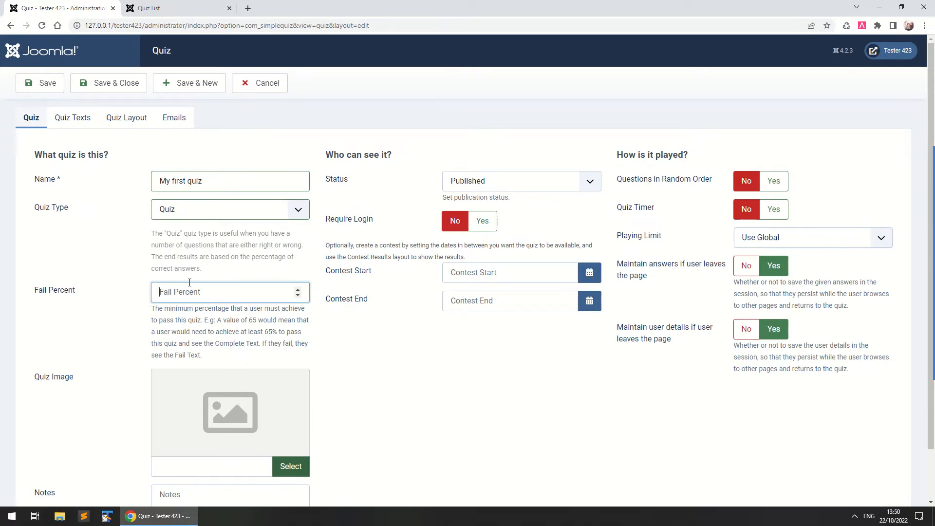
type("65")
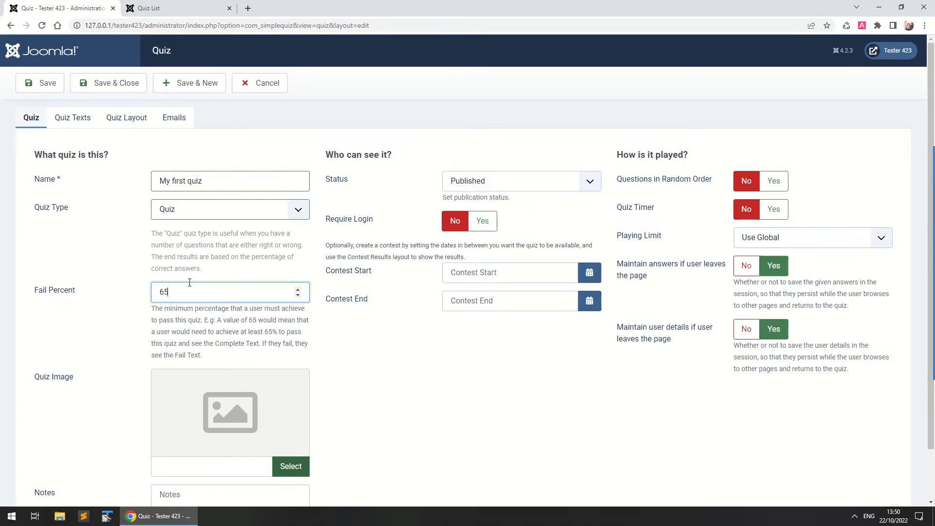
mouse_move(226, 284)
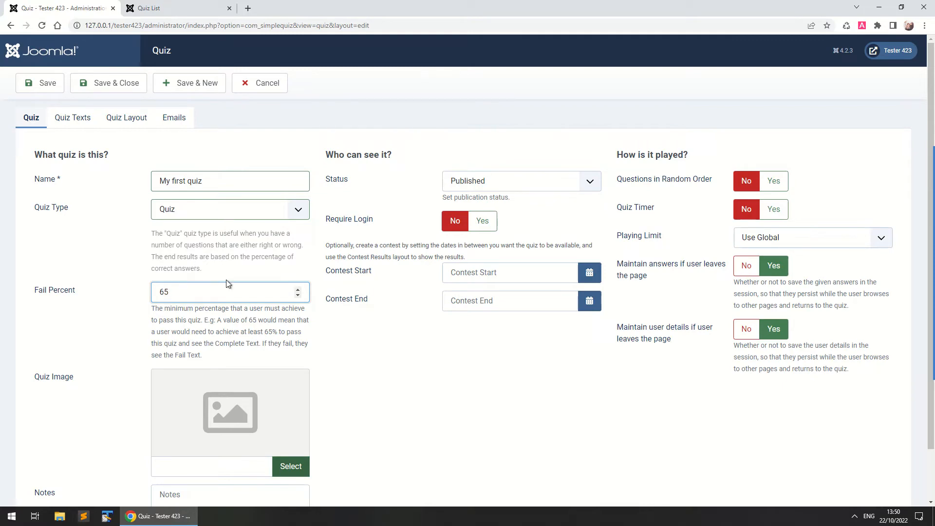
mouse_move(45, 391)
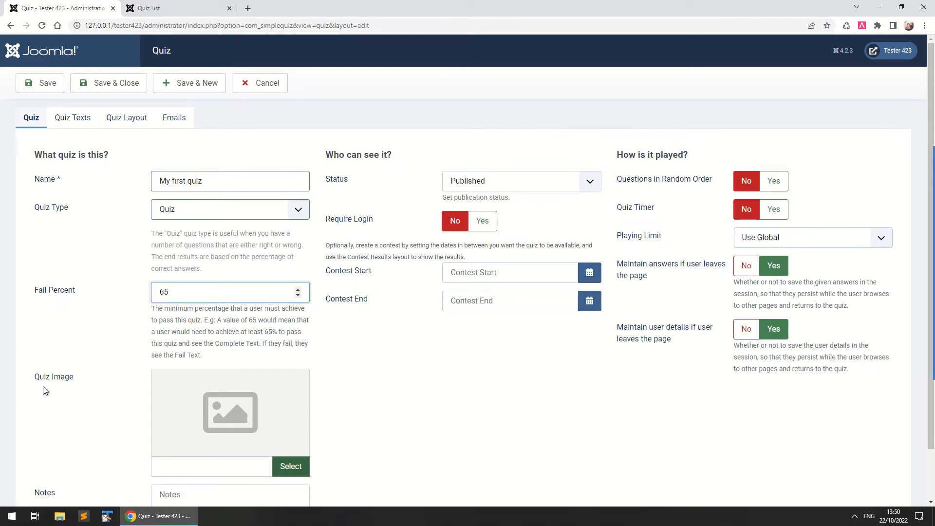
Attach blue-flower.jpg as the quiz image.
left_click(290, 466)
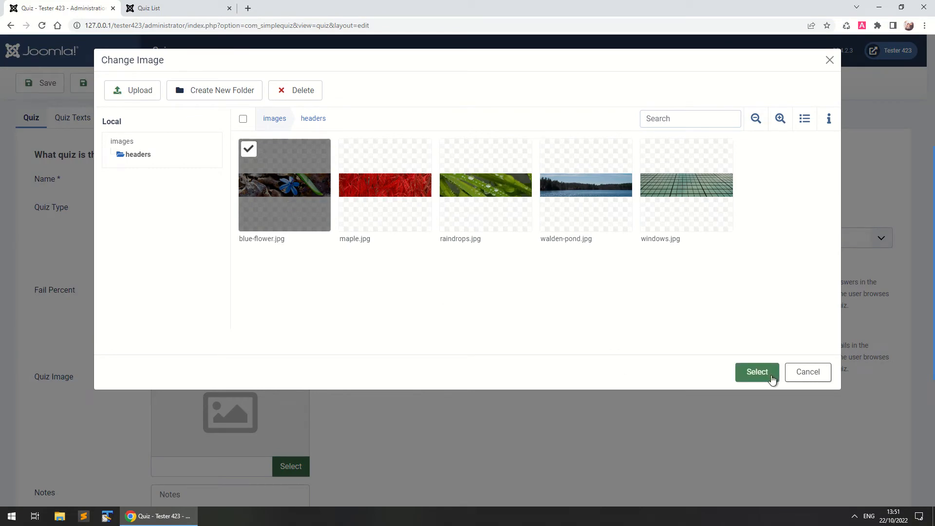
left_click(757, 372)
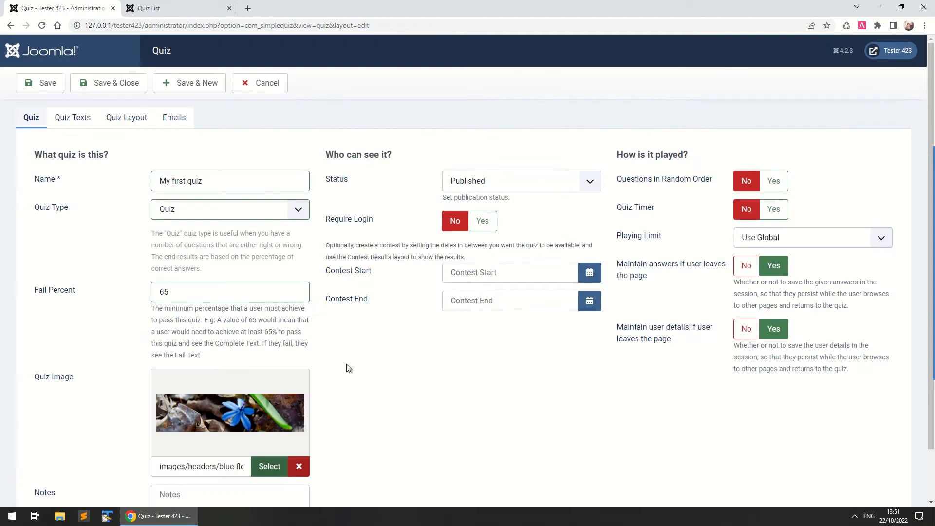
scroll("down", 3)
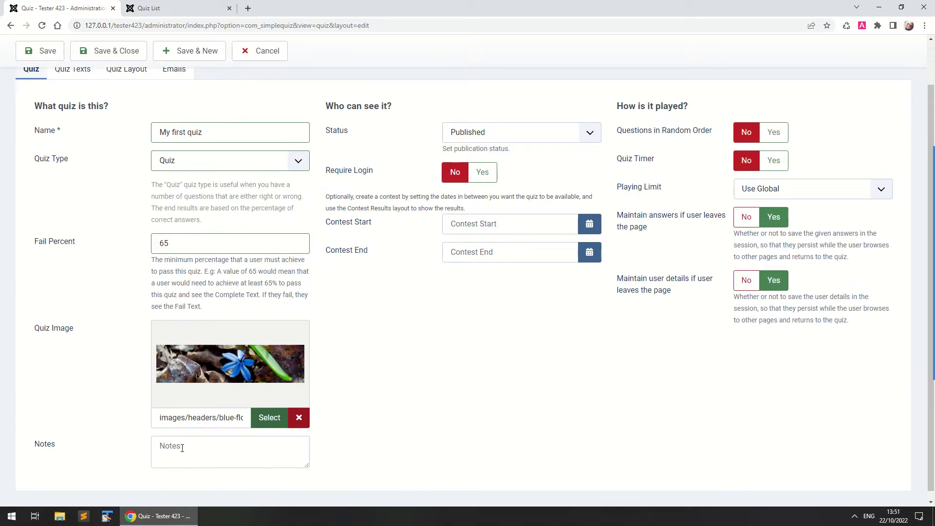
scroll("up", 3)
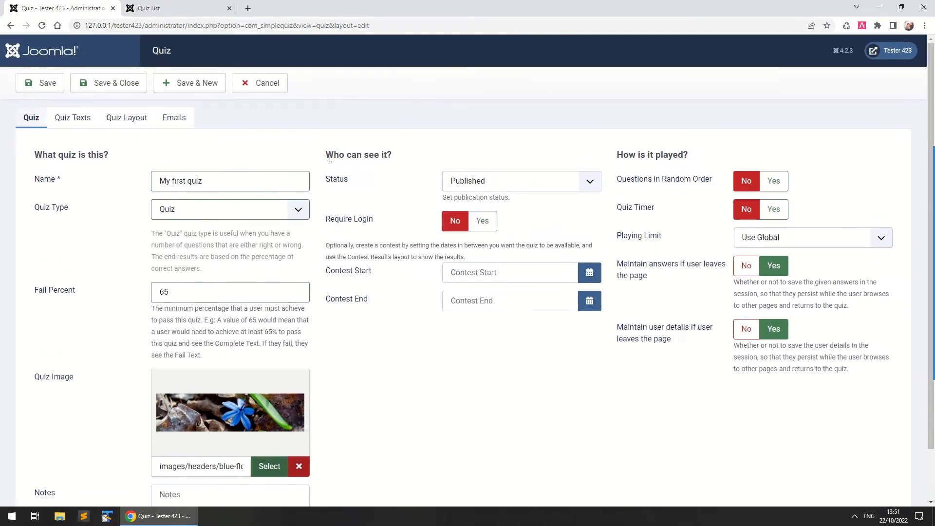
double_click(358, 154)
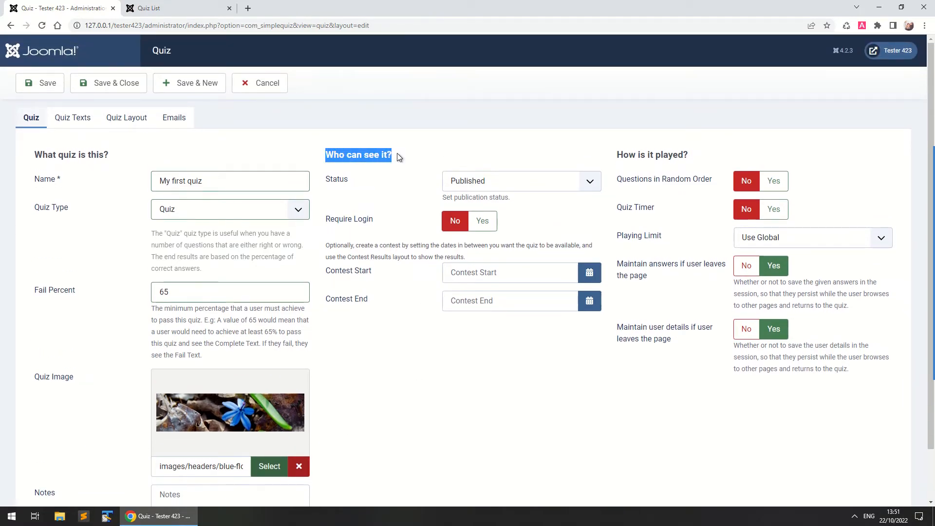
mouse_move(482, 184)
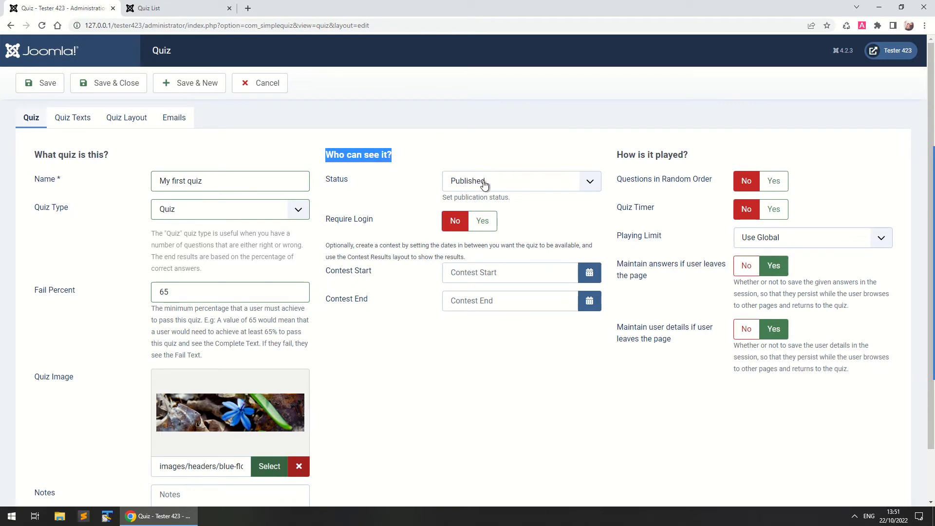
mouse_move(480, 190)
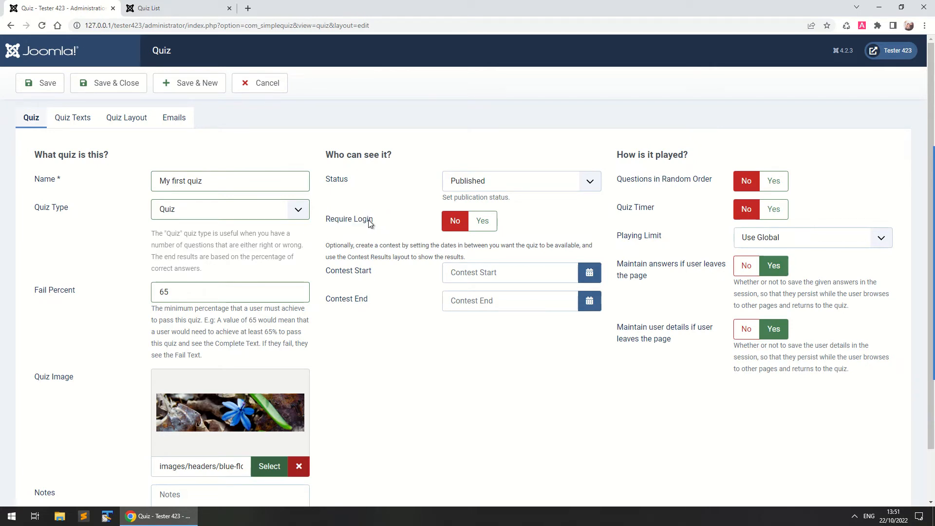
mouse_move(443, 228)
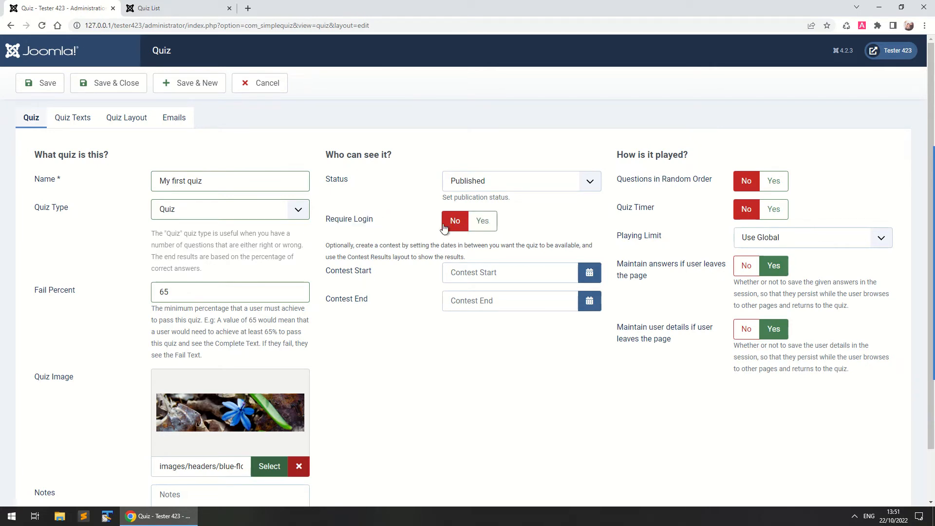
mouse_move(338, 277)
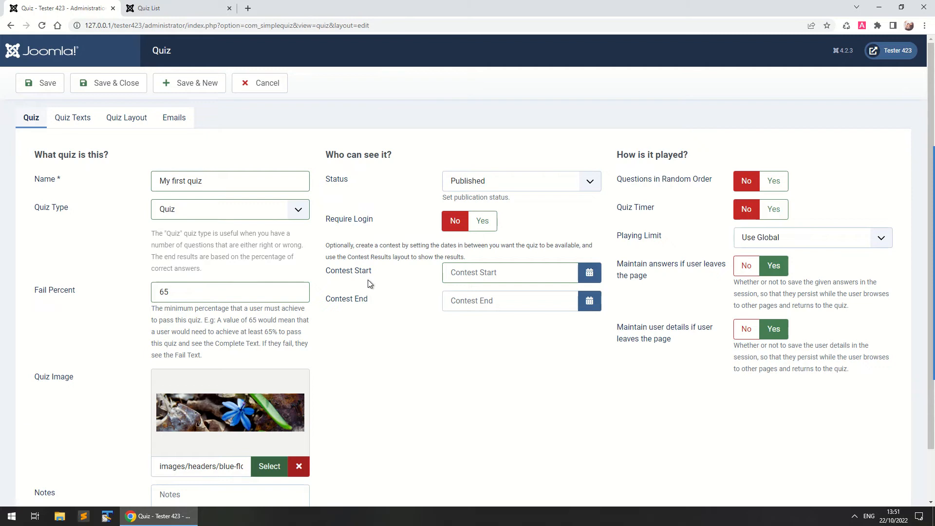
mouse_move(426, 334)
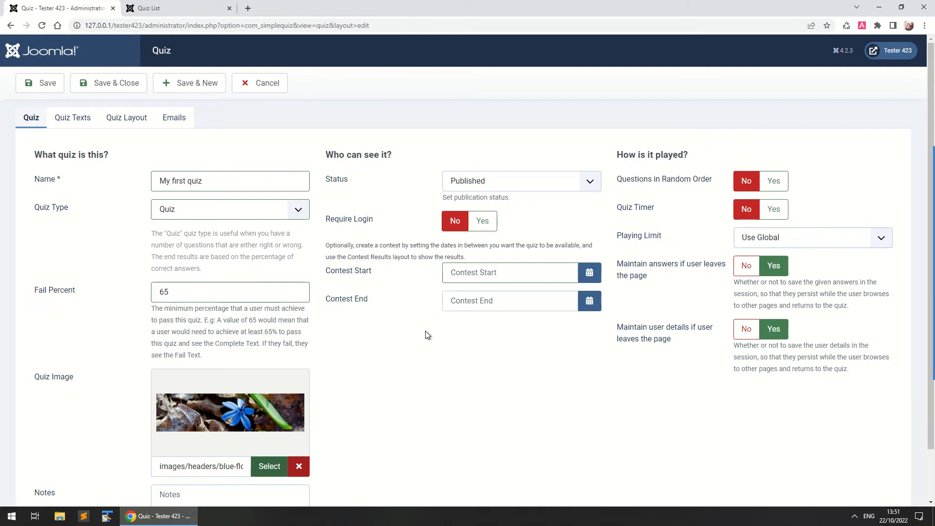
mouse_move(677, 321)
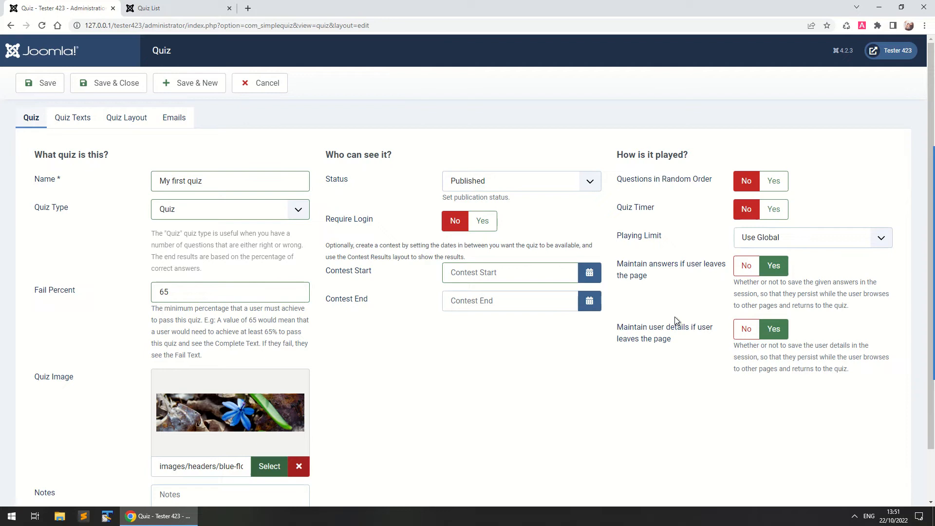
mouse_move(631, 168)
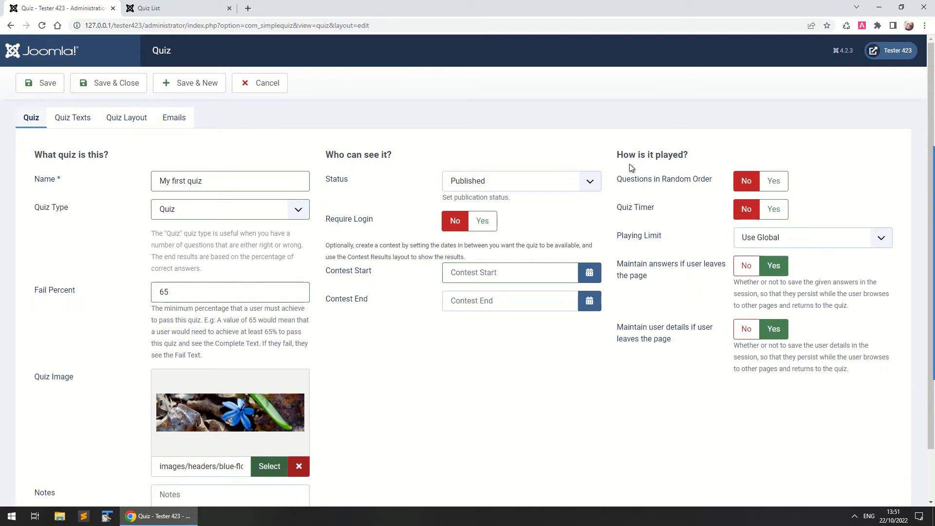
Turn on random question order with a random question count of 3.
double_click(651, 154)
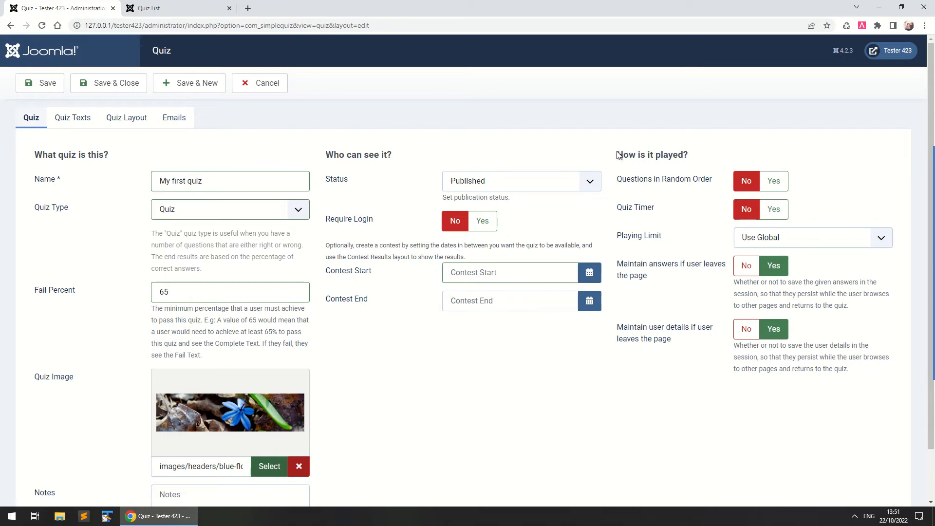
double_click(651, 155)
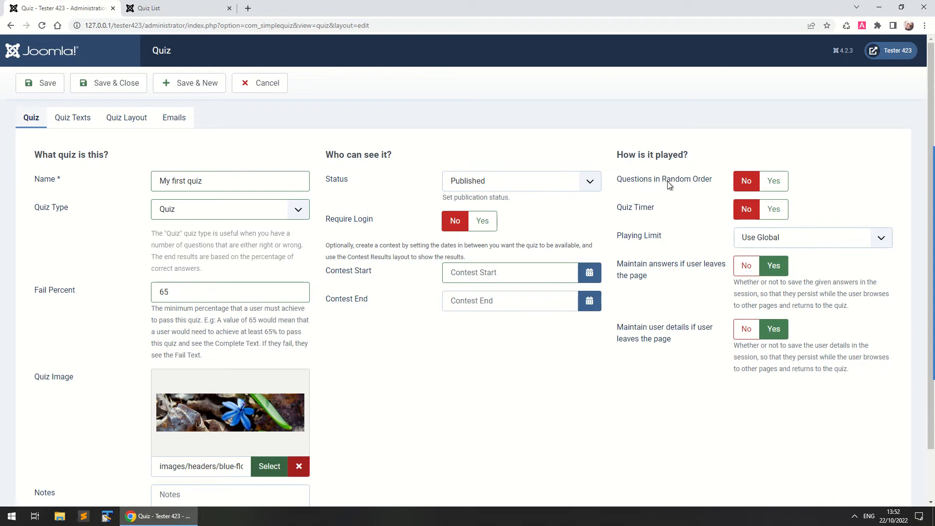
mouse_move(706, 183)
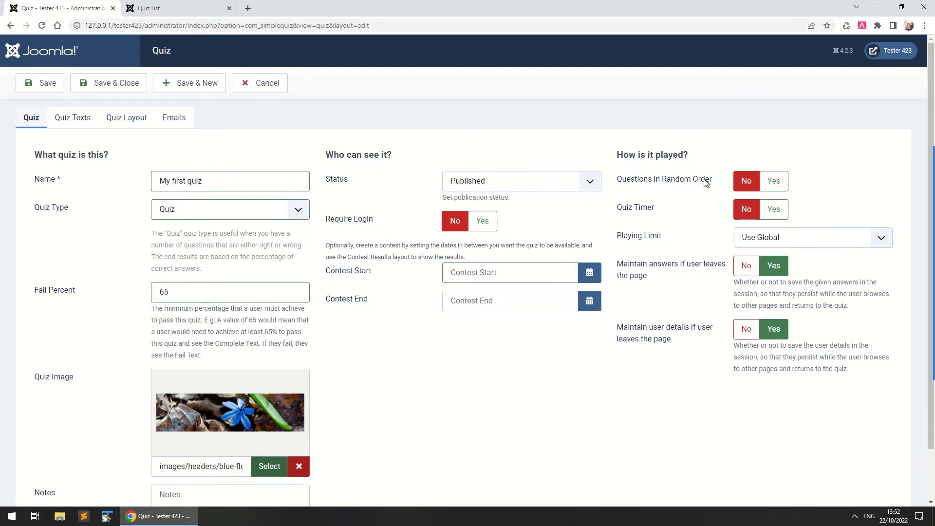
left_click(773, 180)
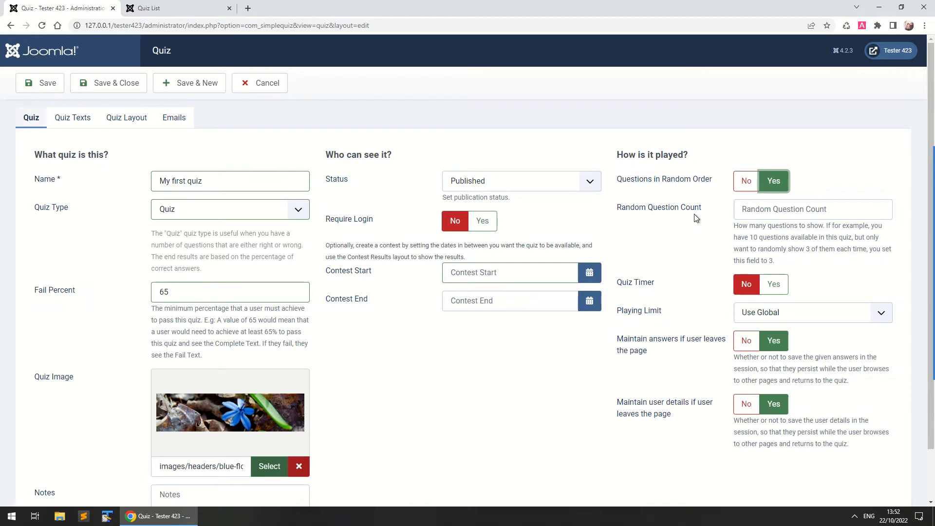
mouse_move(721, 239)
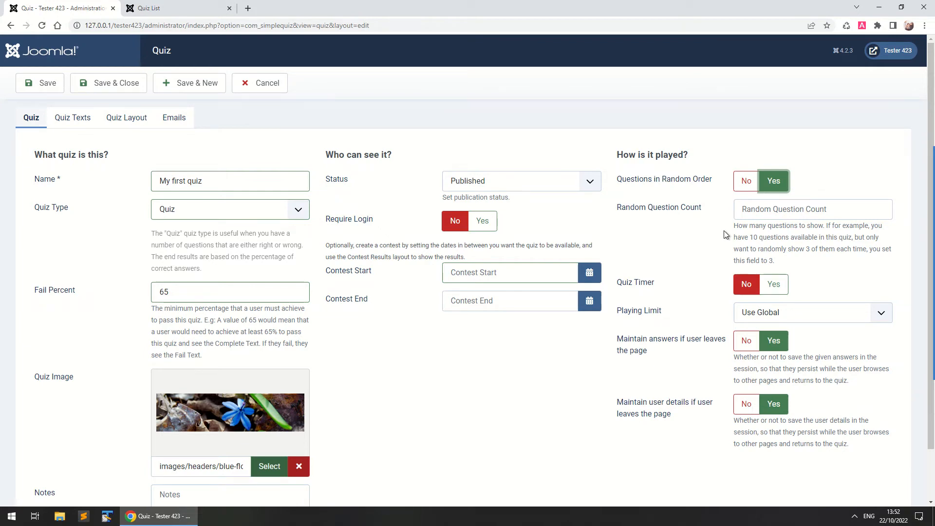
type("3")
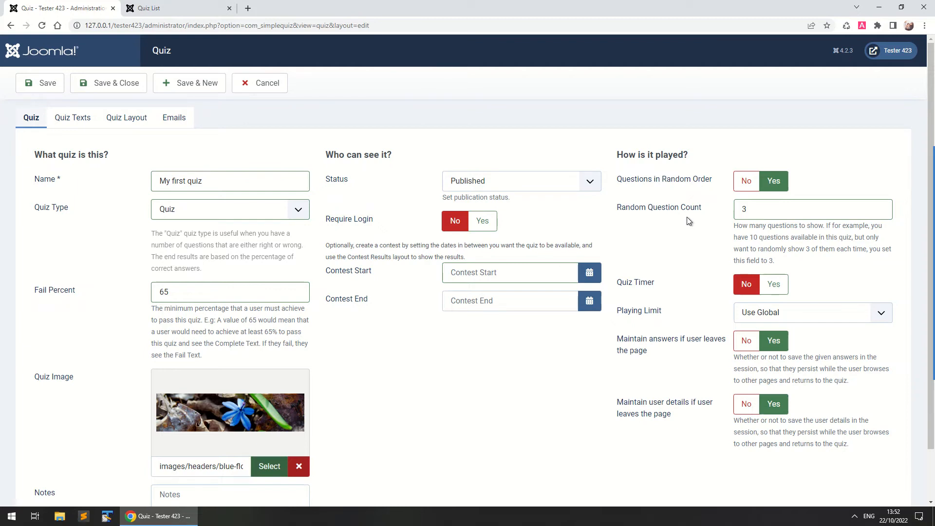
mouse_move(664, 270)
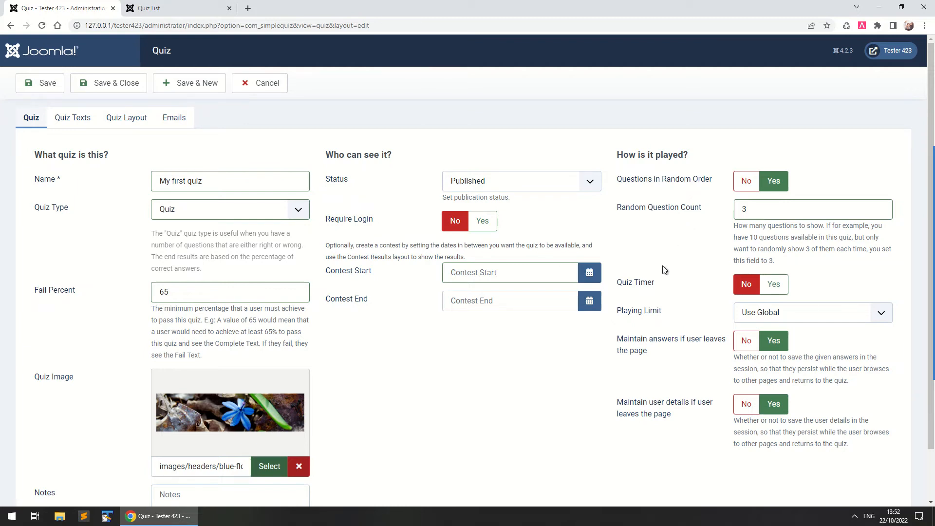
mouse_move(628, 290)
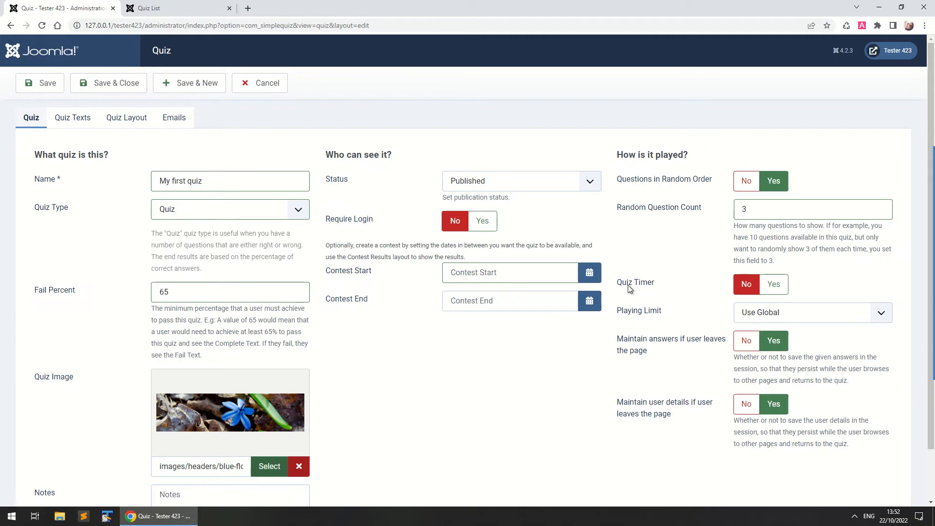
Set the quiz timer to 60 seconds and the playing limit to 'Once per day'.
left_click(773, 284)
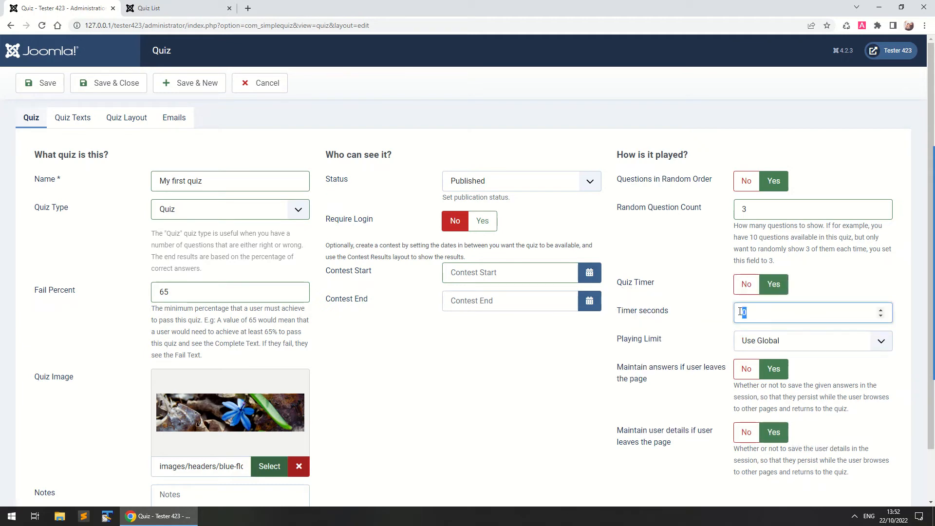
type("60")
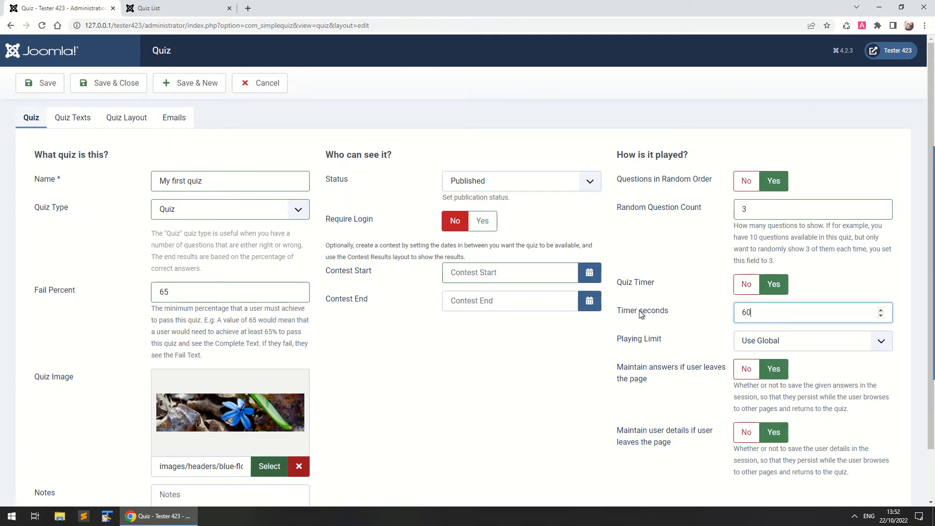
mouse_move(664, 320)
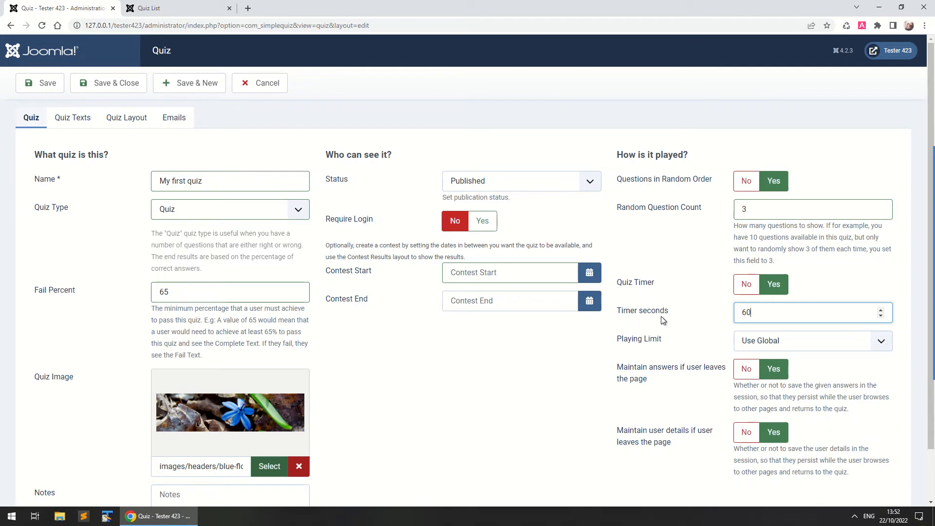
mouse_move(709, 352)
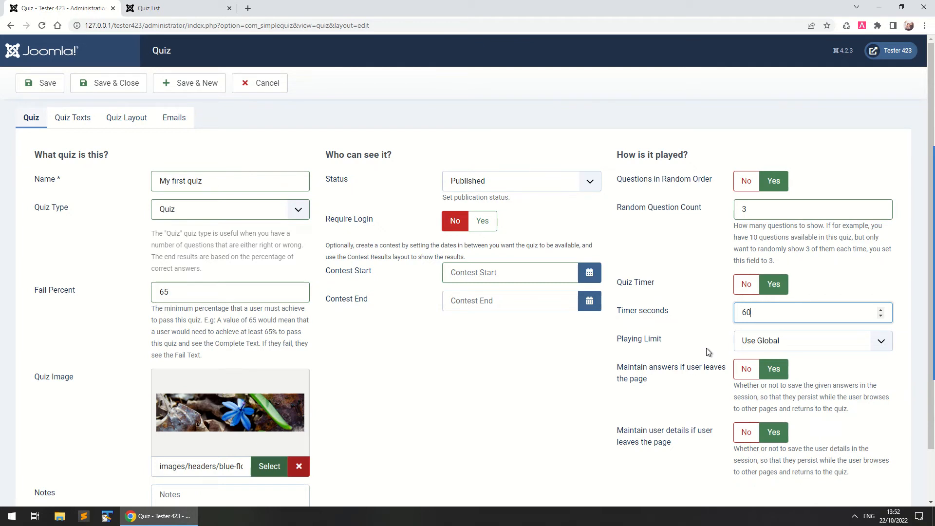
left_click(810, 340)
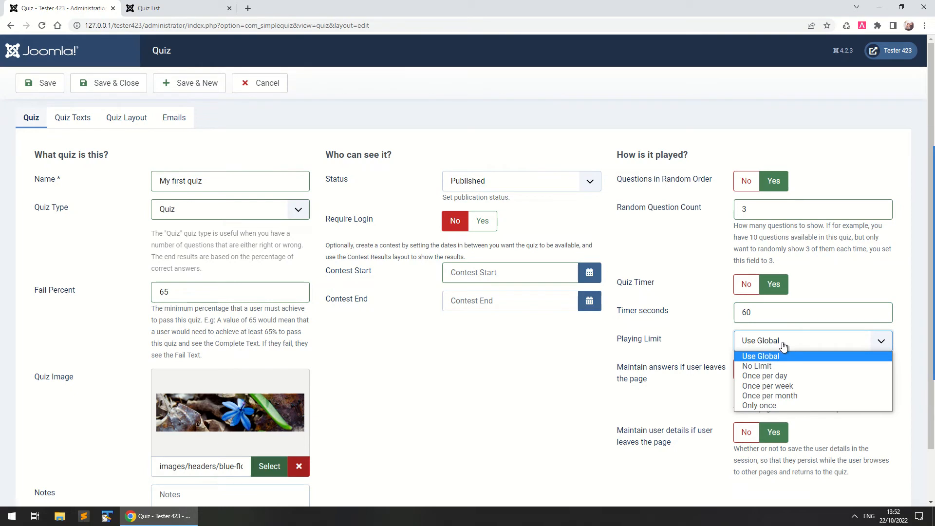
mouse_move(794, 353)
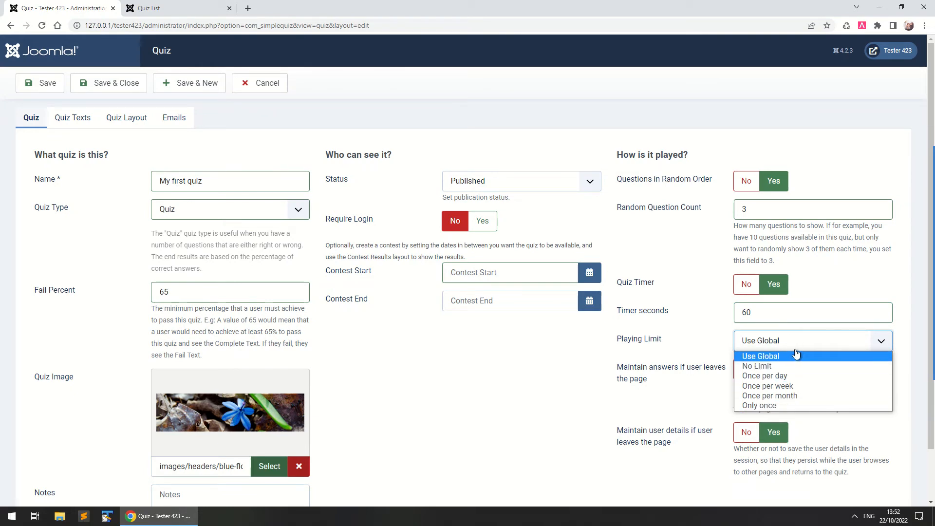
mouse_move(764, 375)
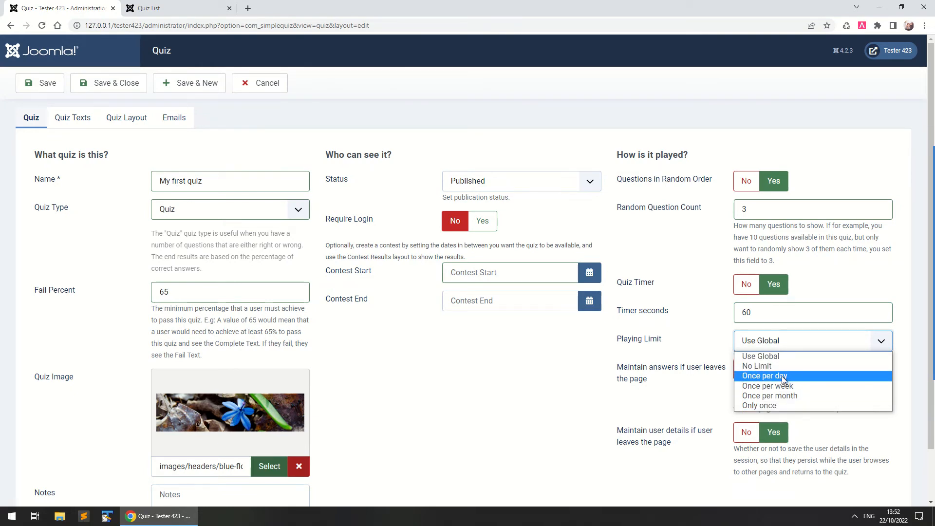
left_click(764, 375)
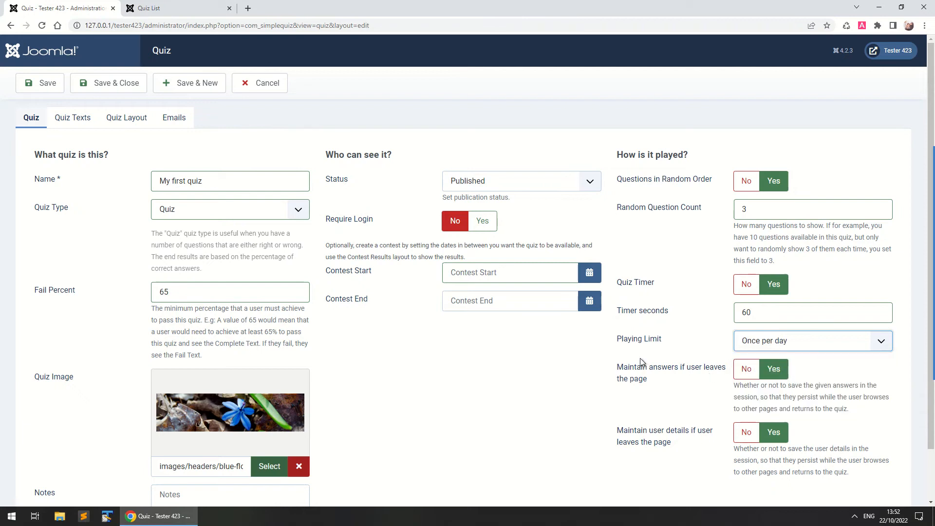
mouse_move(602, 374)
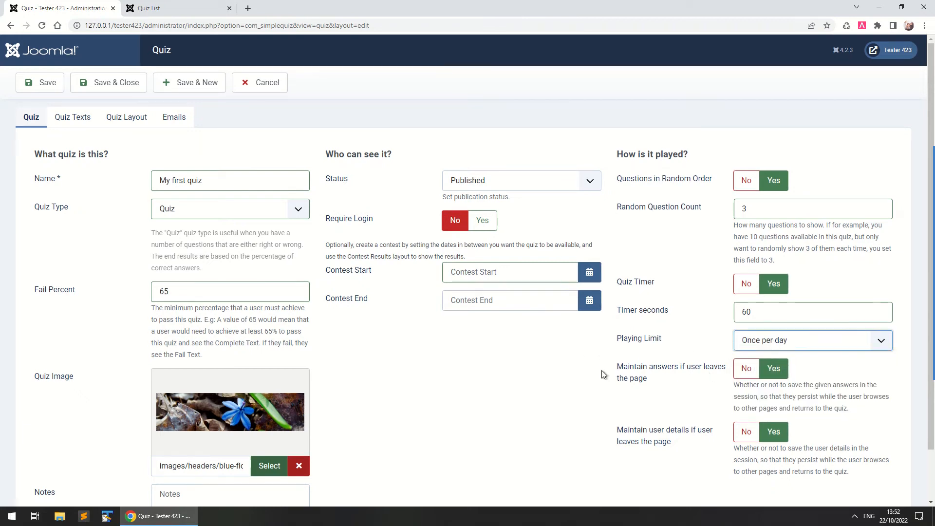
scroll("down", 3)
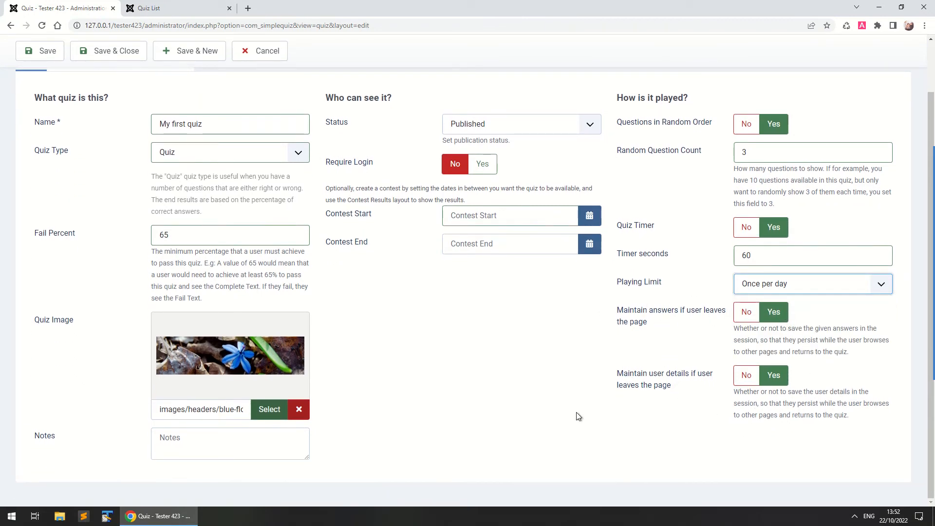
mouse_move(724, 309)
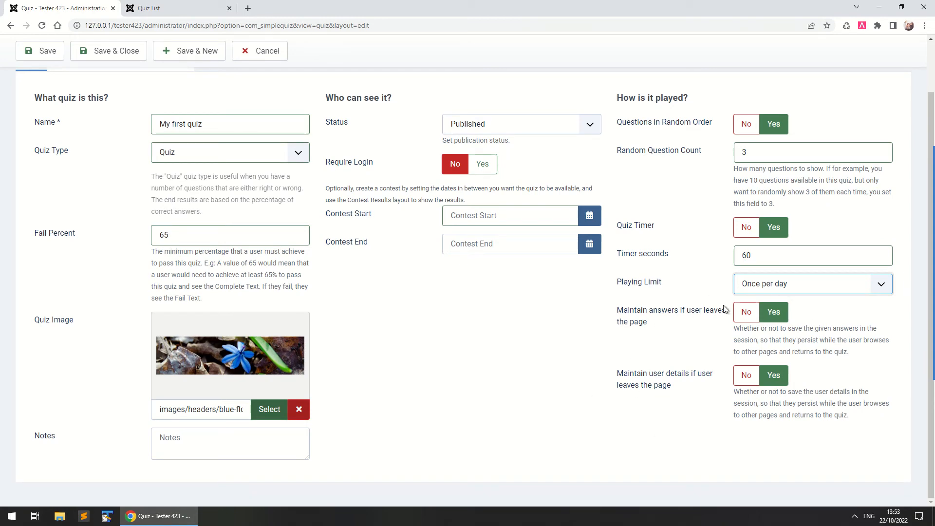
mouse_move(655, 335)
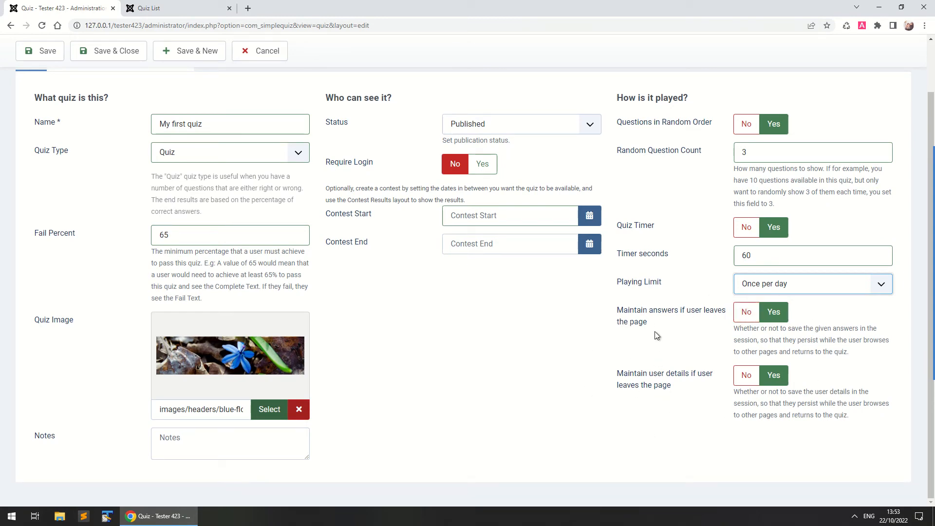
mouse_move(643, 330)
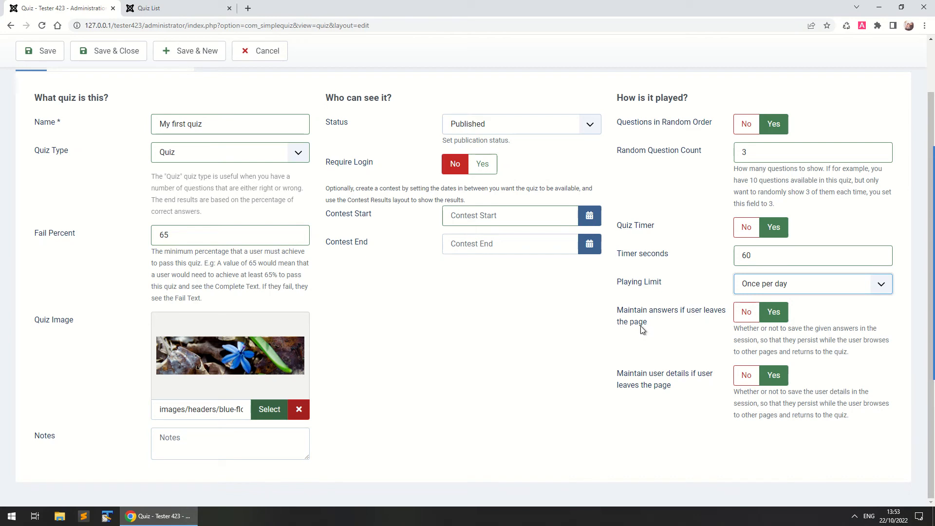
mouse_move(651, 315)
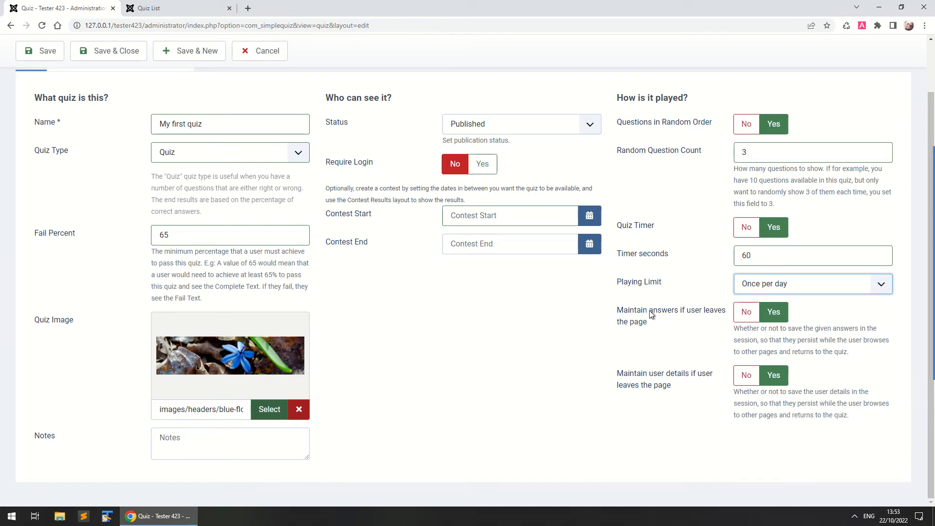
mouse_move(666, 316)
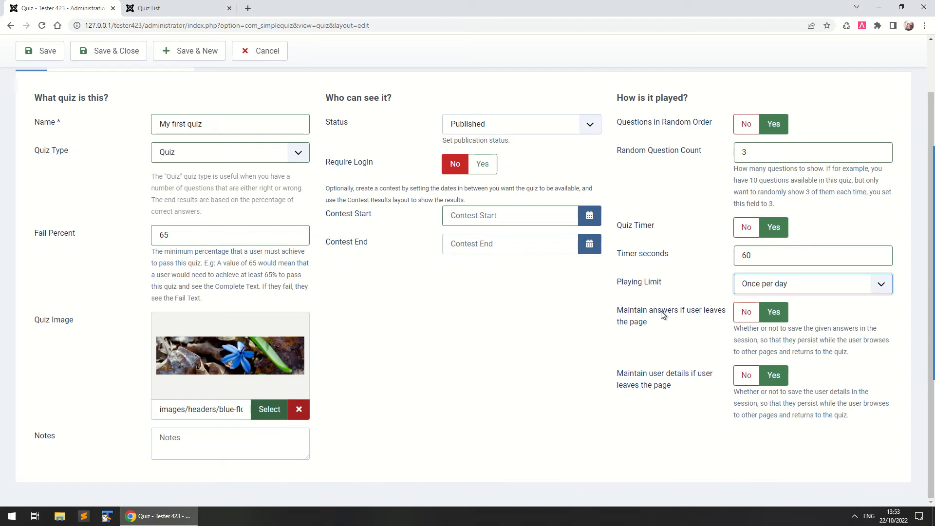
mouse_move(647, 313)
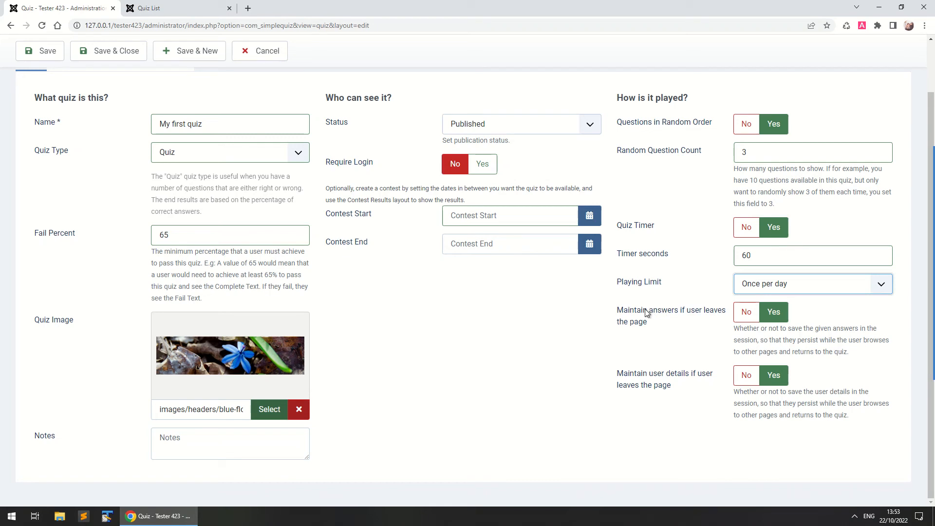
double_click(646, 309)
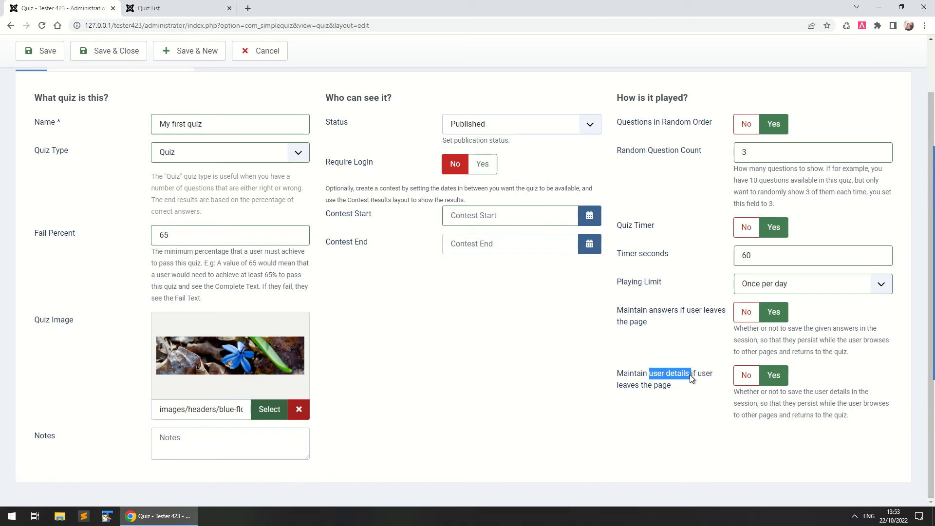
mouse_move(473, 396)
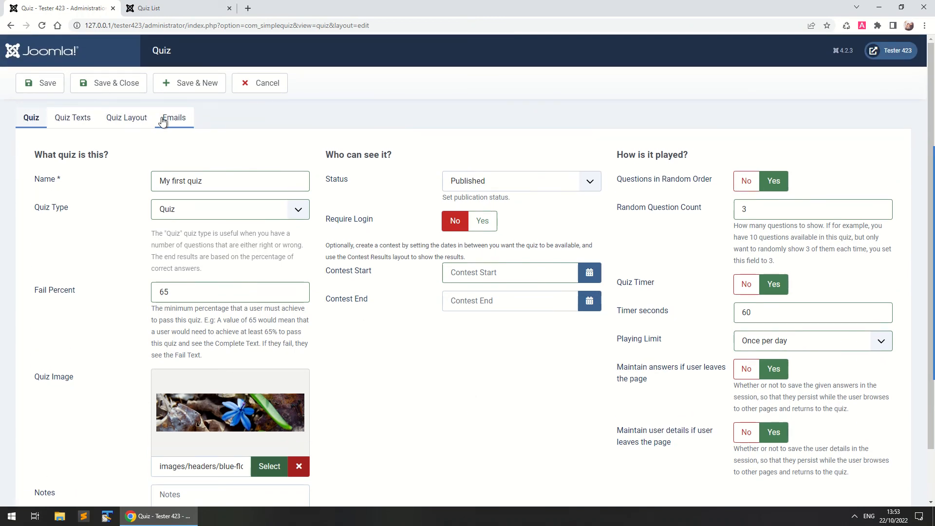
Save & Close 'My first quiz' so it appears in the quizzes list.
left_click(108, 83)
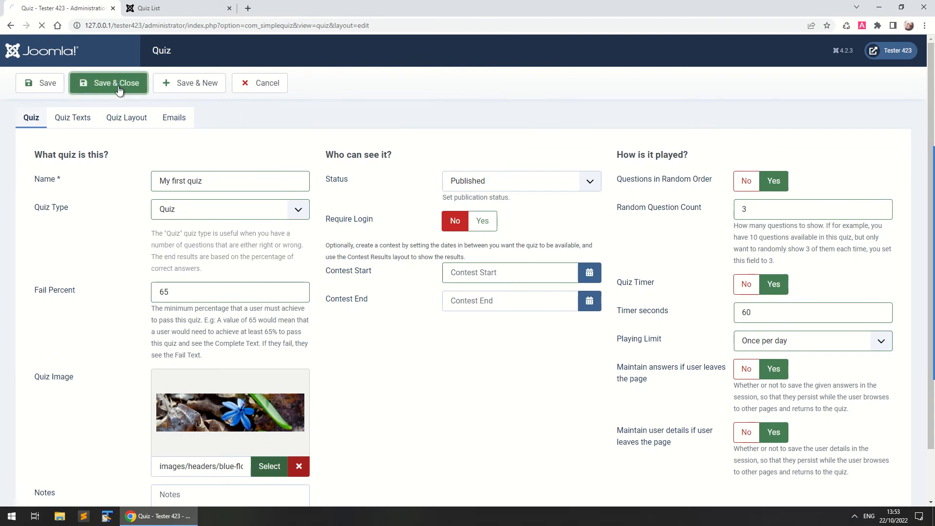
left_click(109, 82)
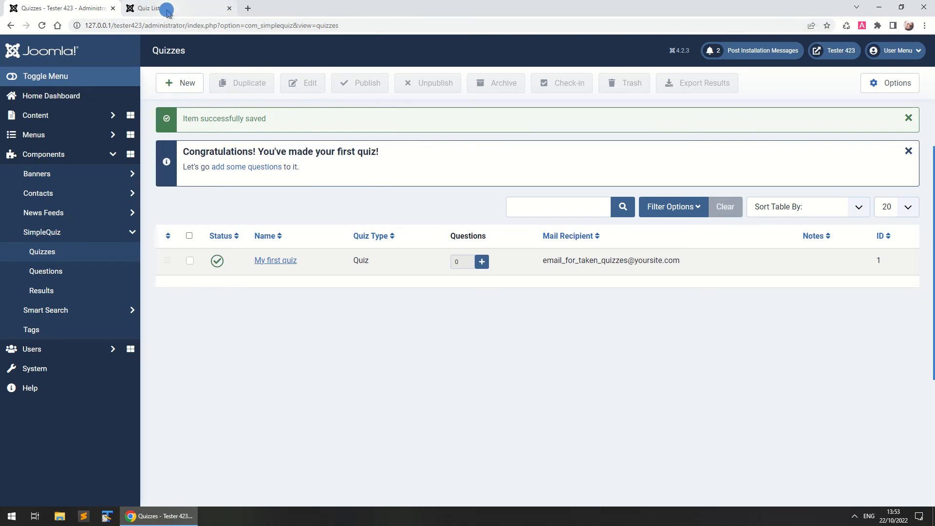
Open 'My first quiz' from the front-end Quiz List, which reports no questions found.
left_click(146, 8)
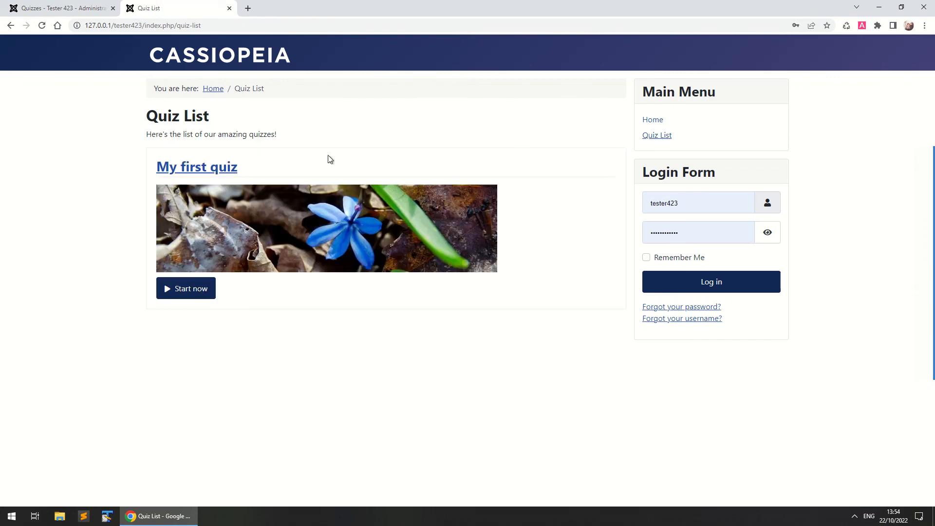
mouse_move(258, 130)
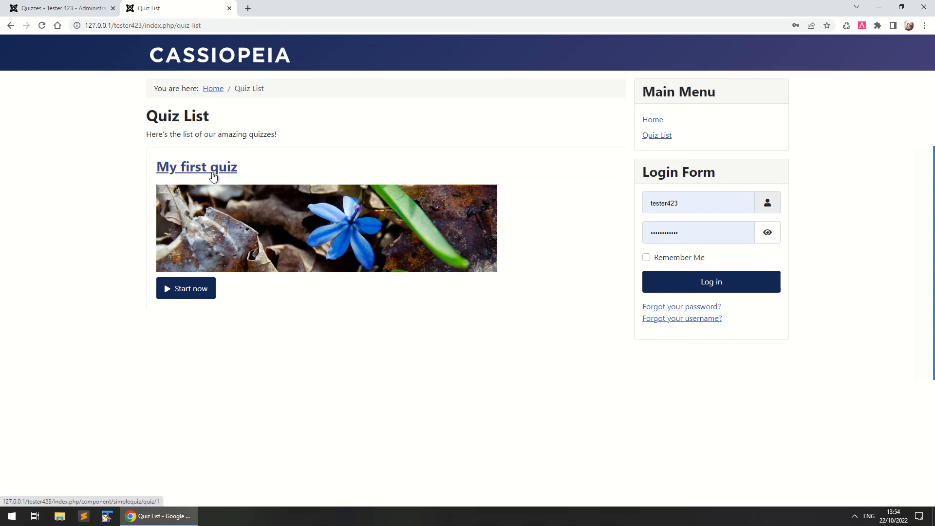
left_click(196, 167)
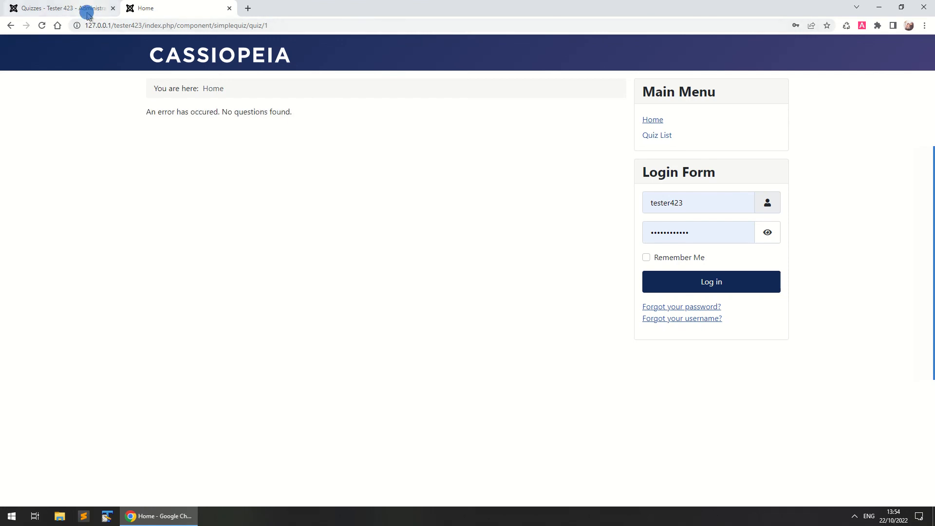
Return to the administrator tab's quizzes list showing 'My first quiz'.
left_click(60, 7)
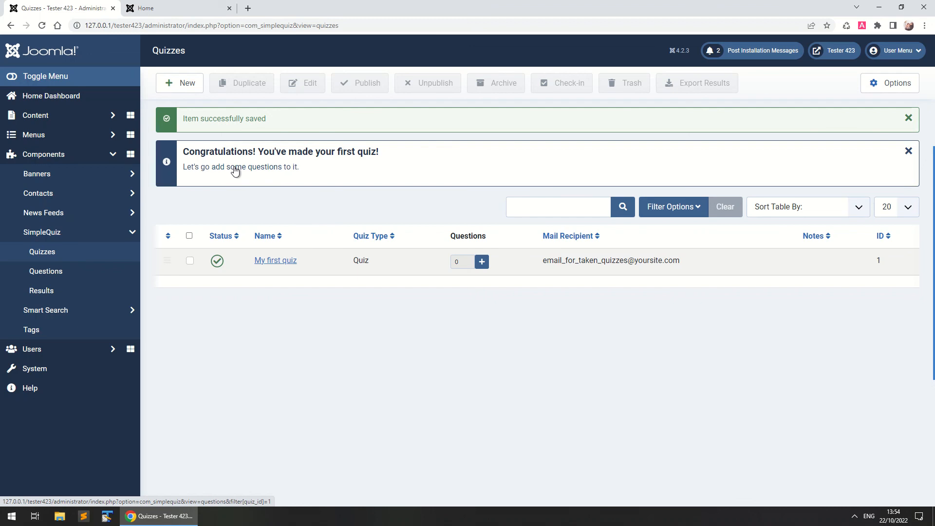
mouse_move(340, 183)
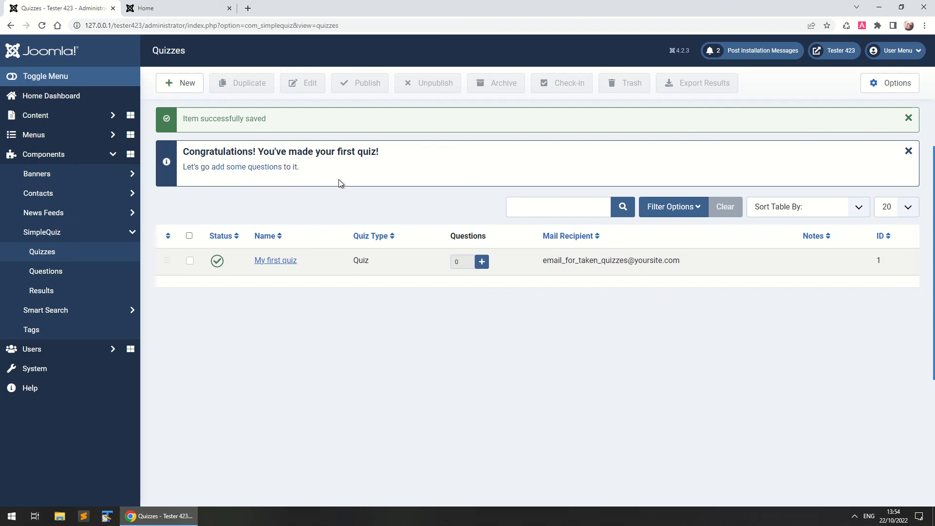